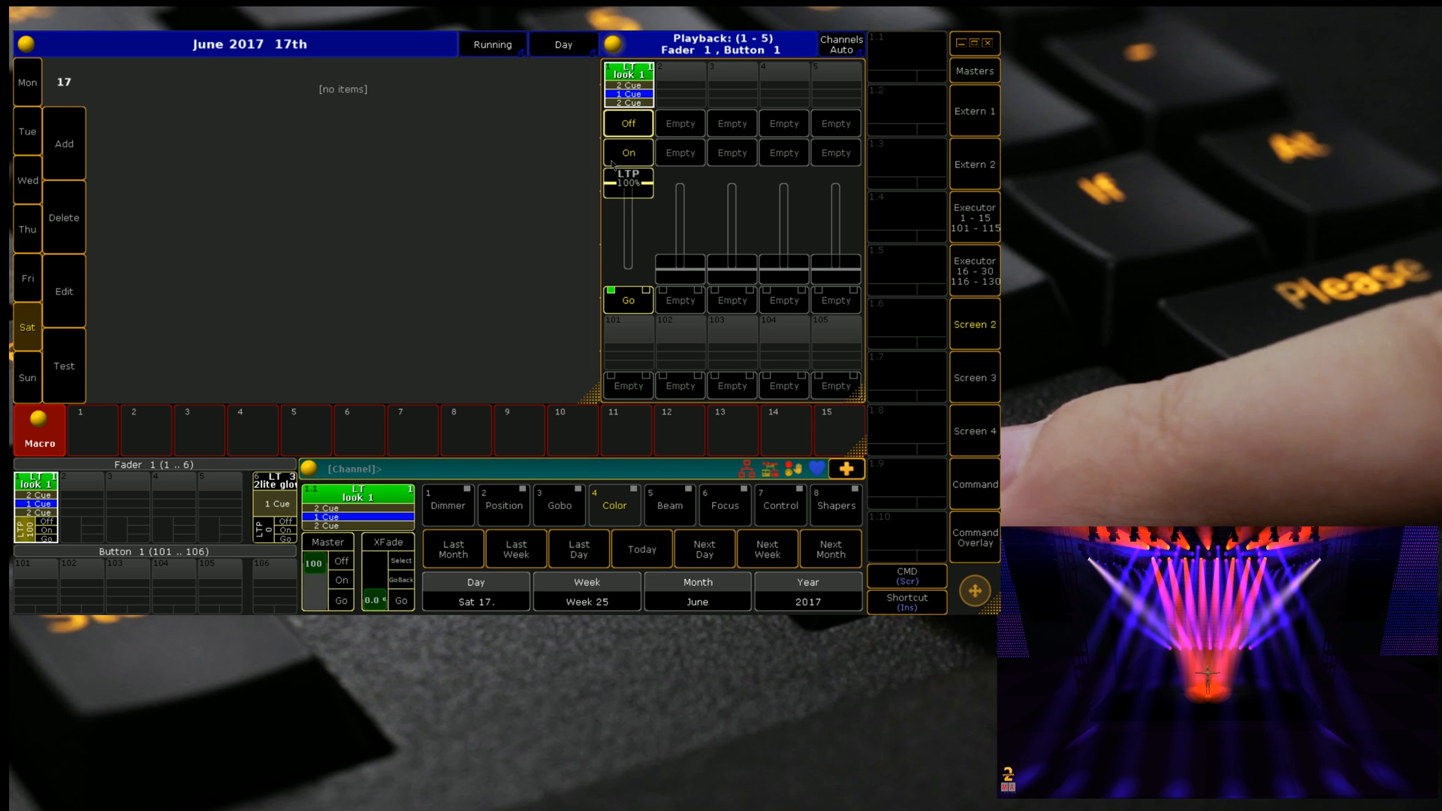
Step: Fire executor 1.1 three times to step between cue 1 and cue 2
{"action": "left_click", "coordinate": [628, 300]}
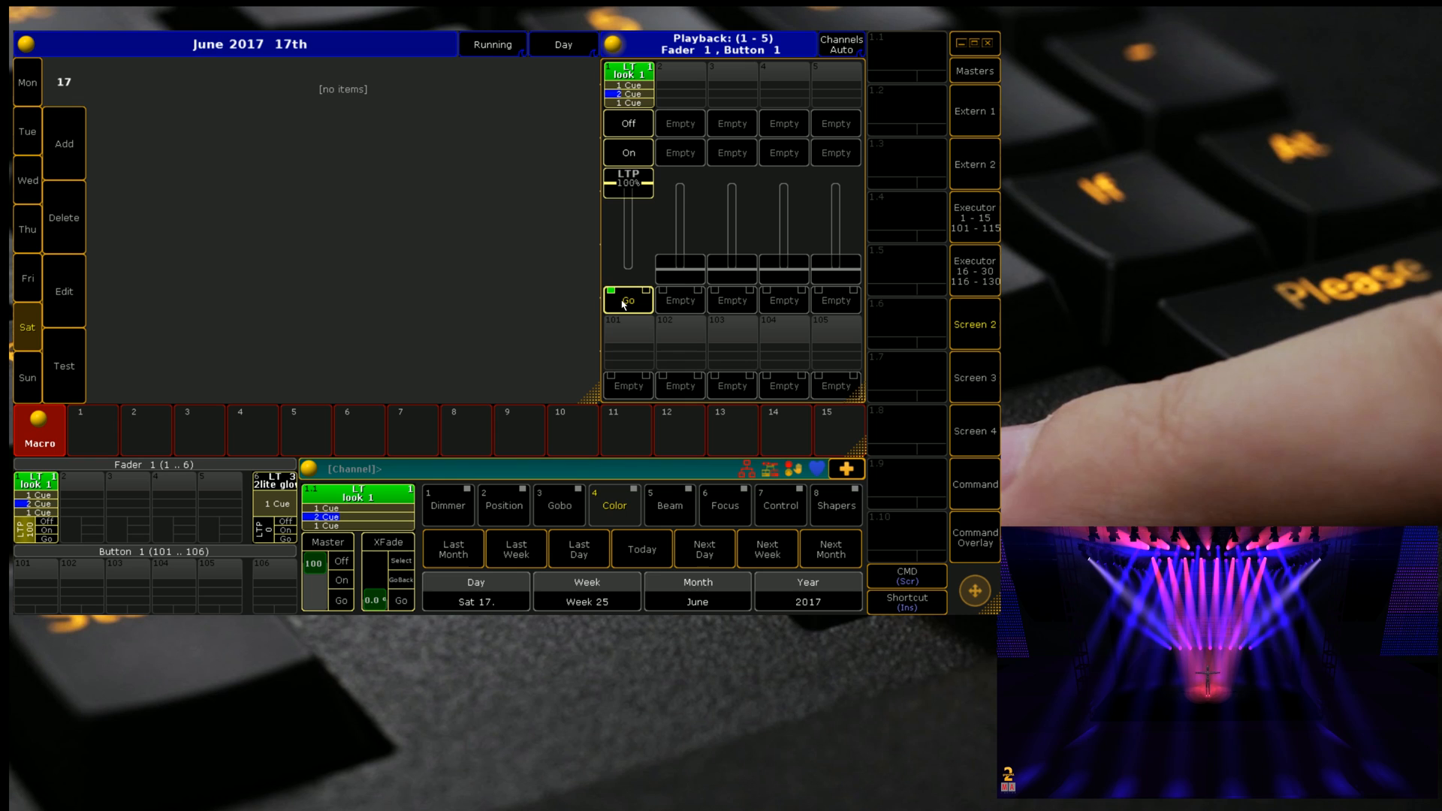
{"action": "left_click", "coordinate": [628, 301]}
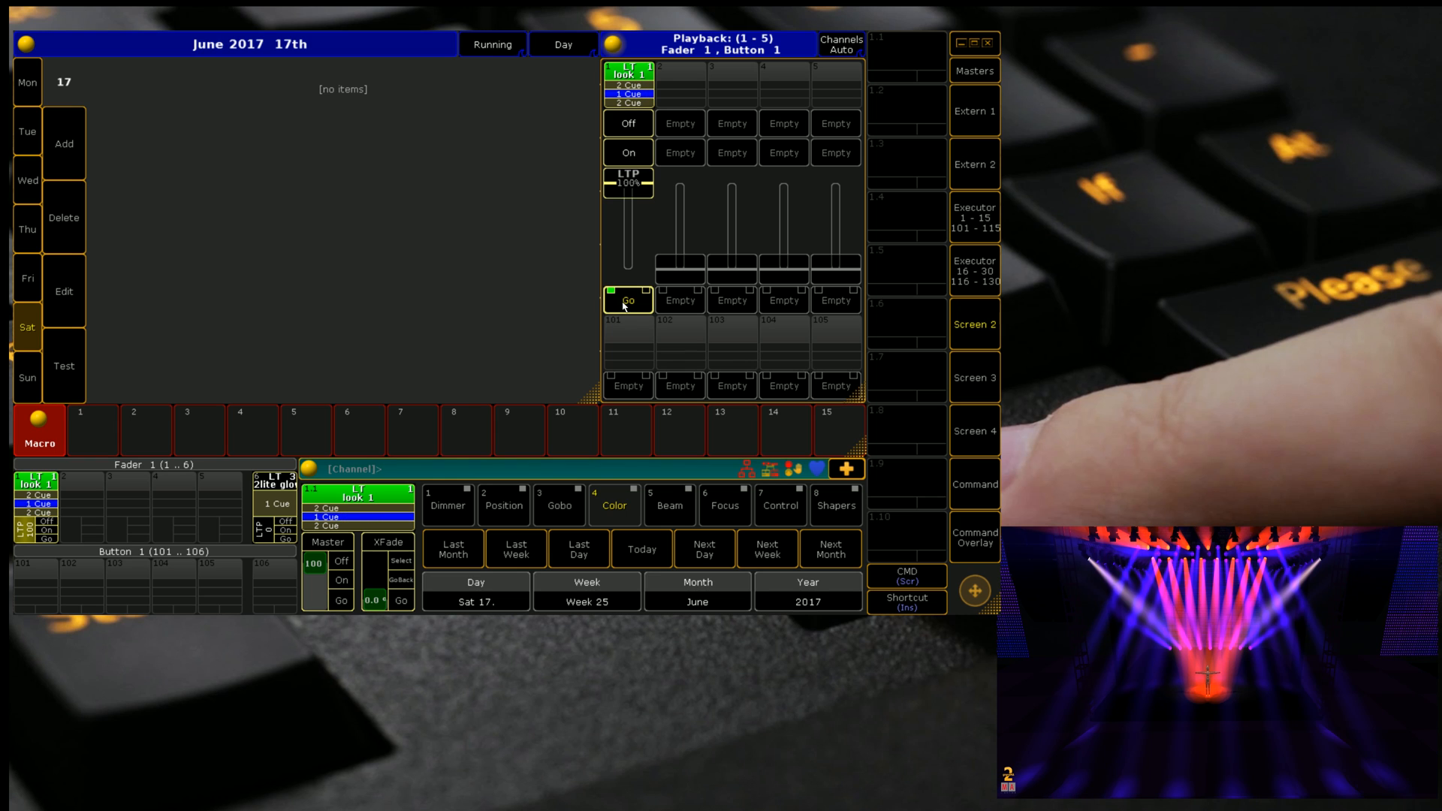
{"action": "left_click", "coordinate": [628, 300]}
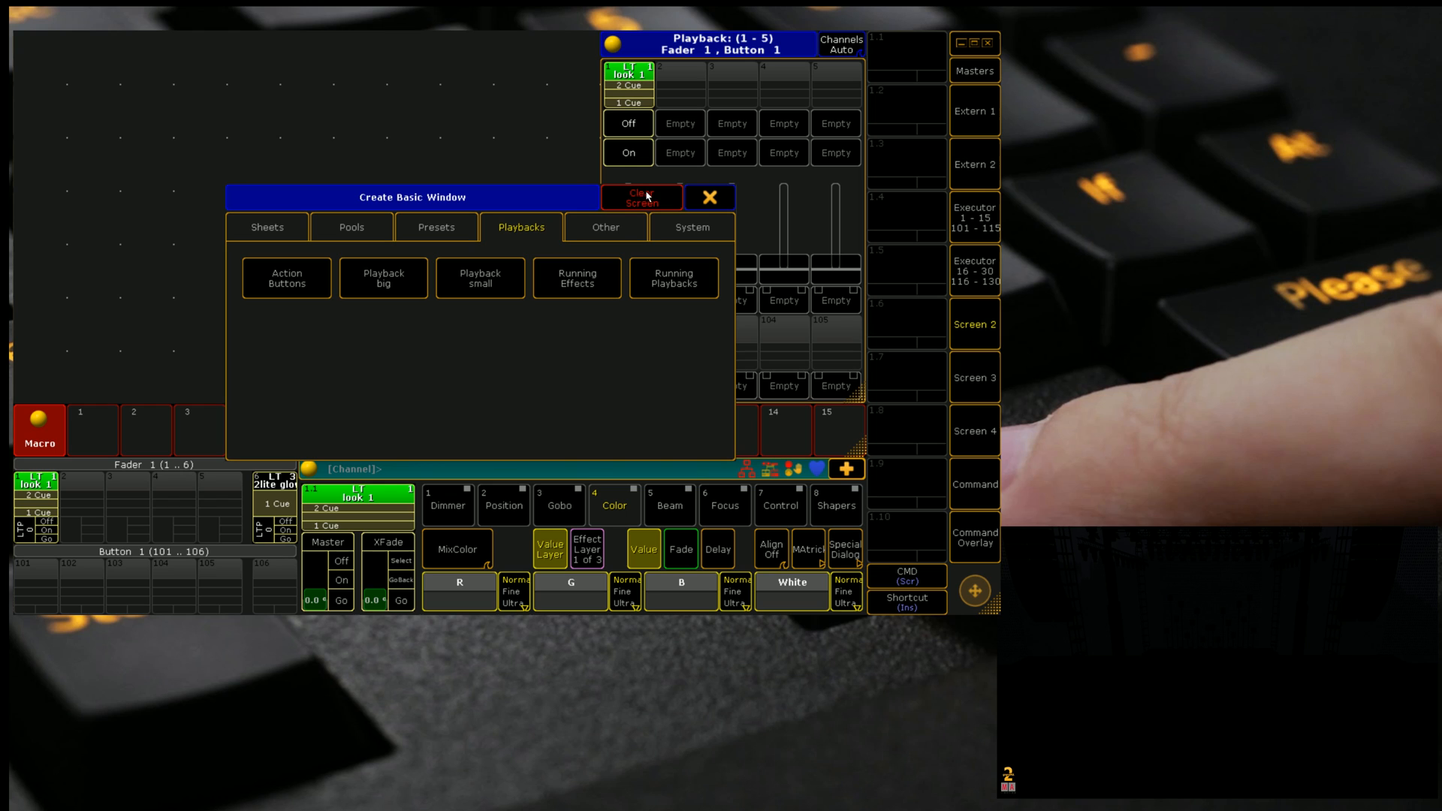
Step: Create an Agenda window from the Other window types
{"action": "left_click", "coordinate": [605, 227]}
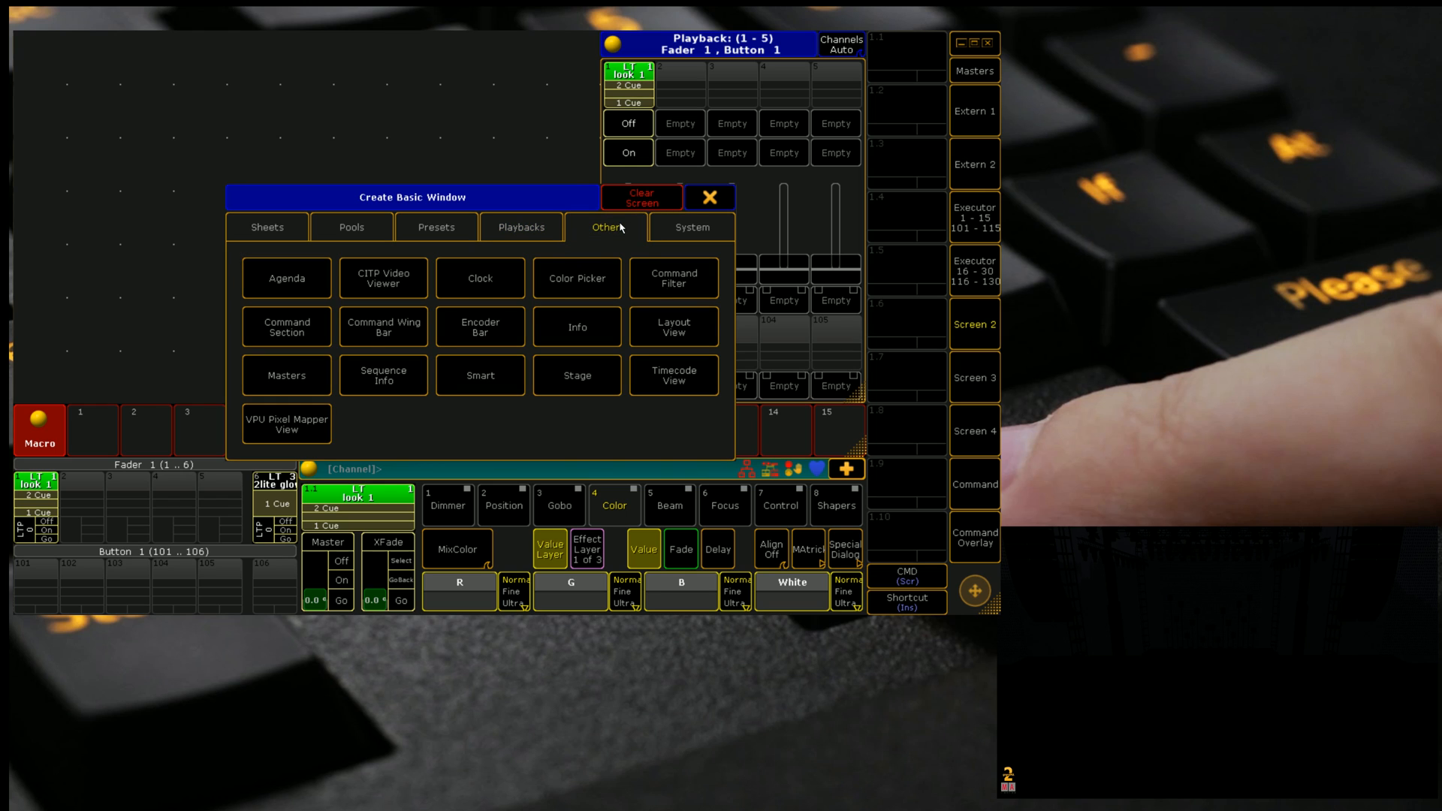
{"action": "left_click", "coordinate": [286, 278]}
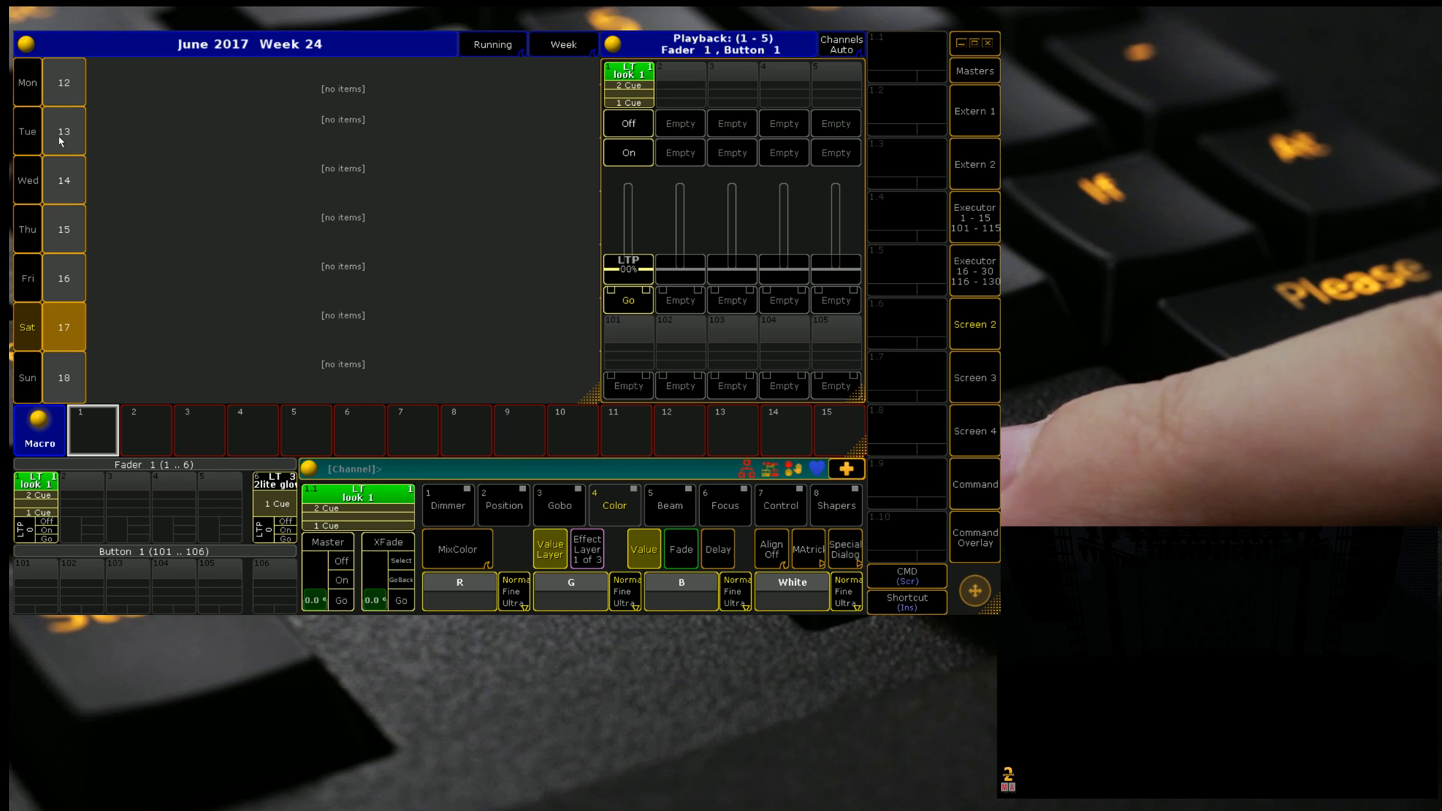
{"action": "mouse_move", "coordinate": [63, 329]}
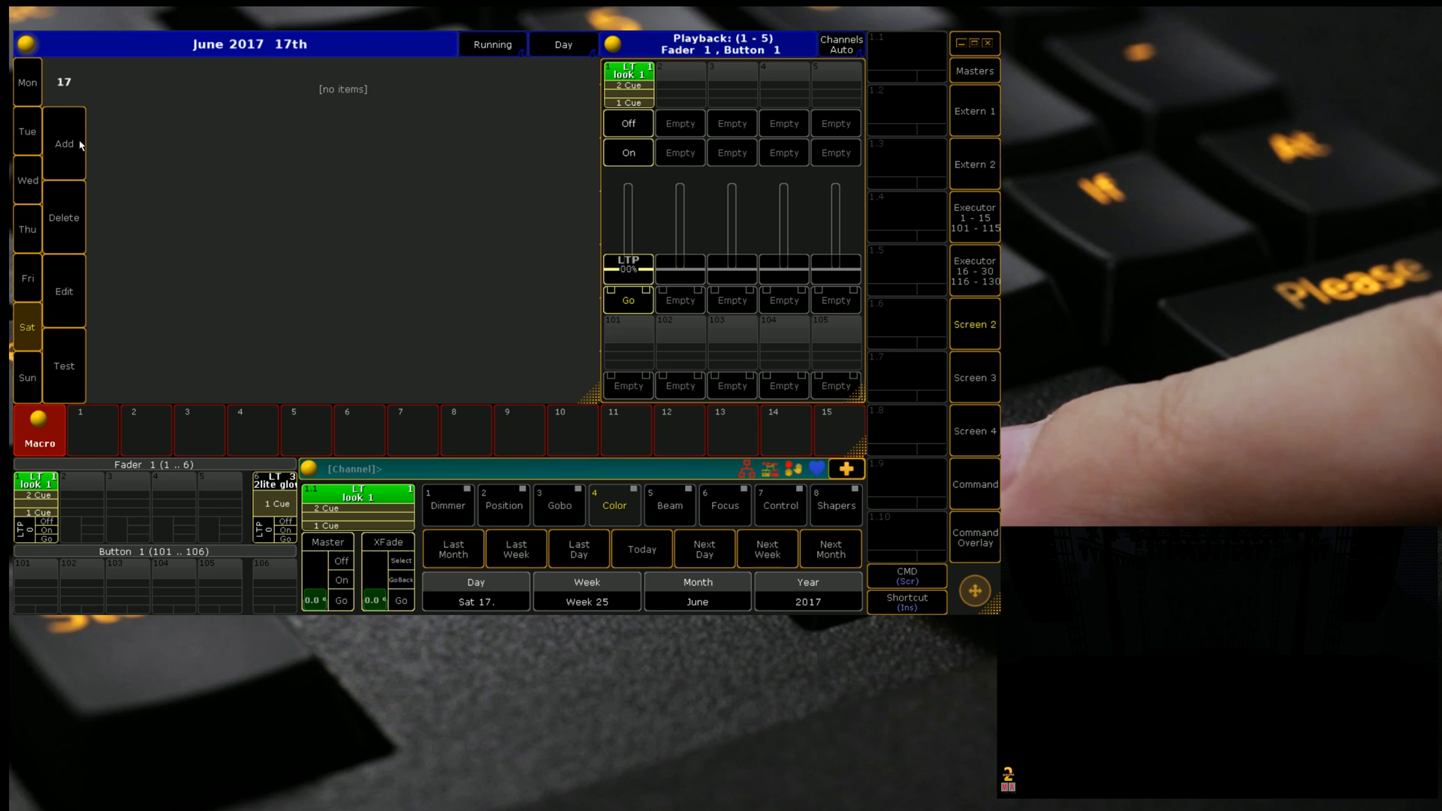
Step: Add an agenda entry at 13:56 and enter an Executor 1.1 command
{"action": "left_click", "coordinate": [64, 146]}
{"action": "type", "text": "13"}
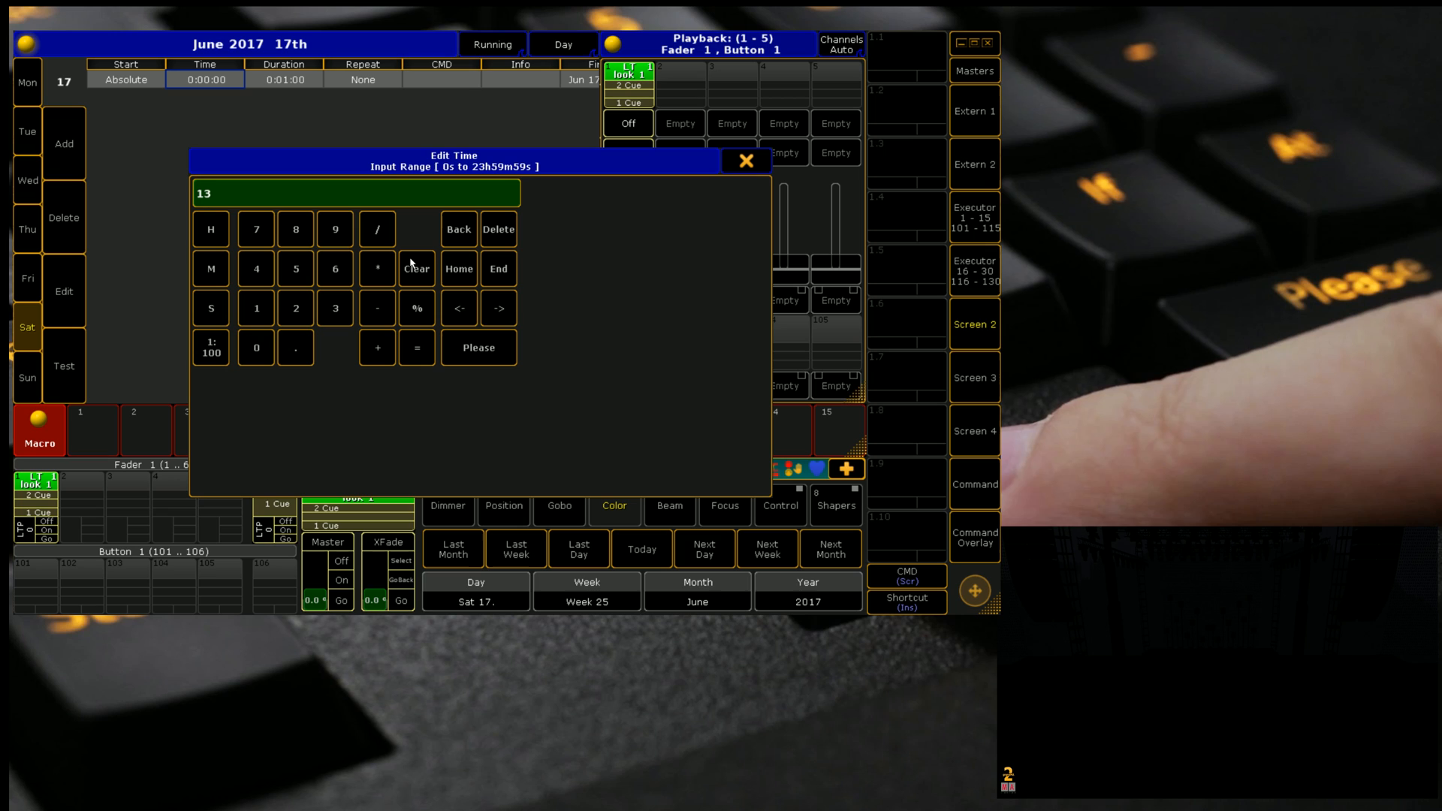
{"action": "left_click", "coordinate": [212, 229]}
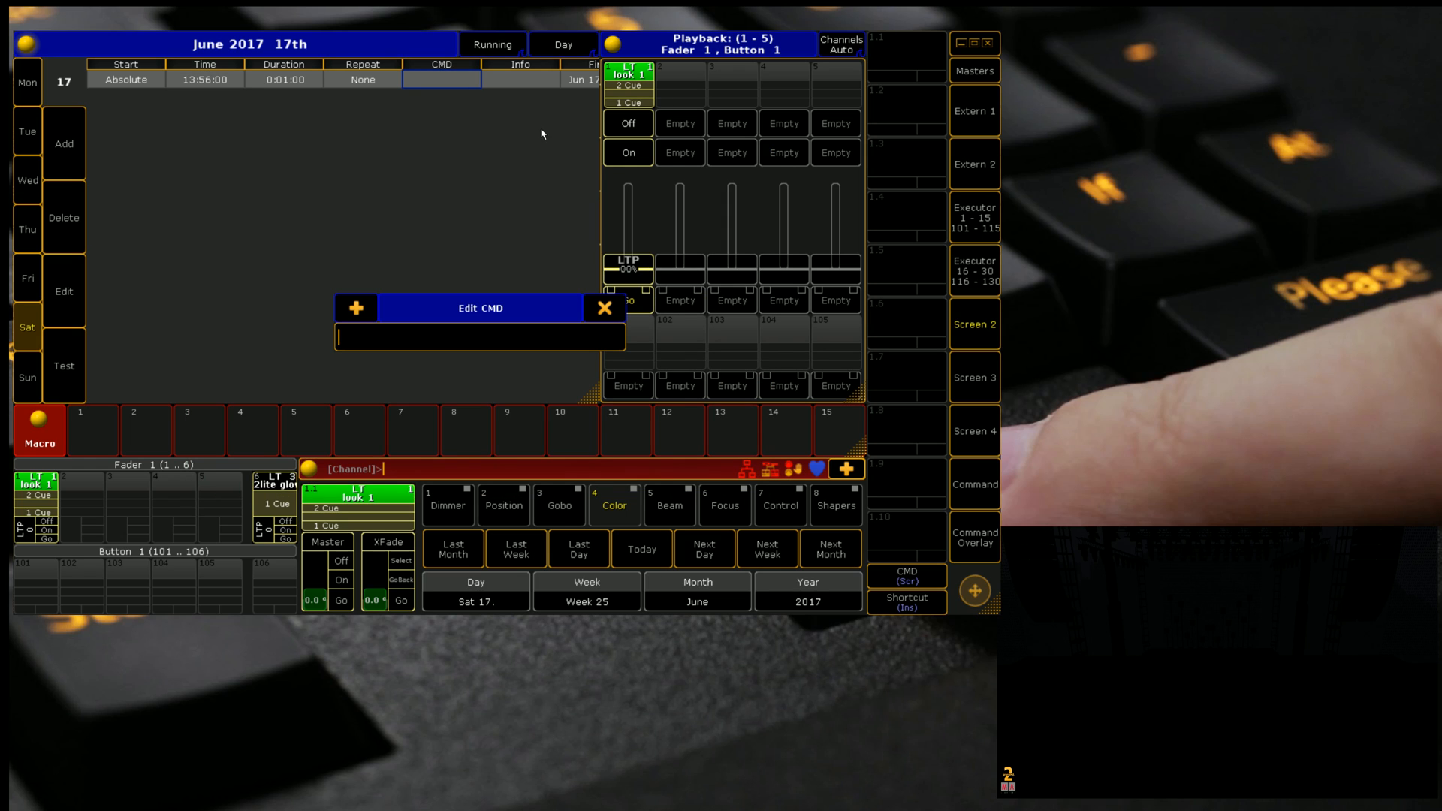
{"action": "type", "text": "executor 1.1 A"}
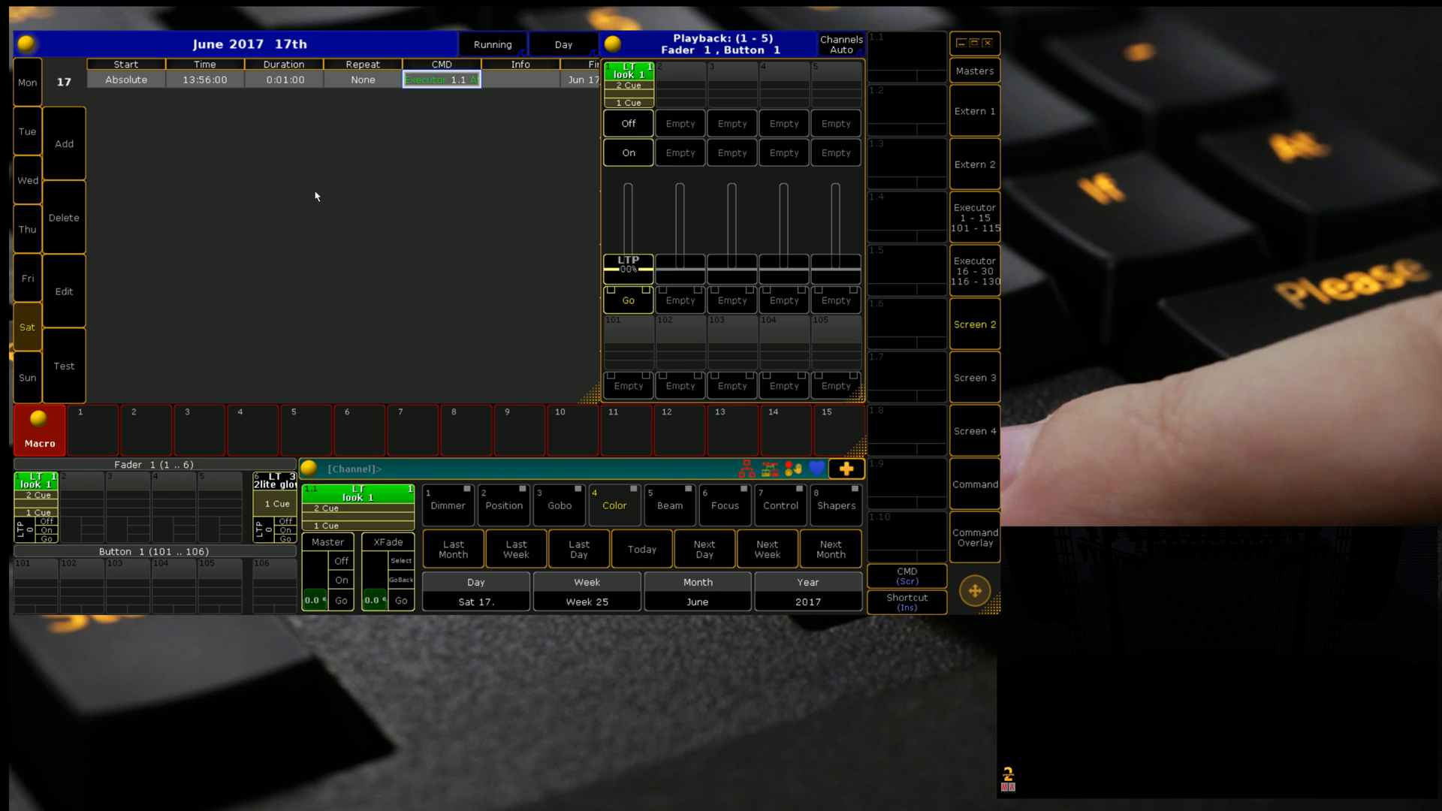
{"action": "mouse_move", "coordinate": [69, 165]}
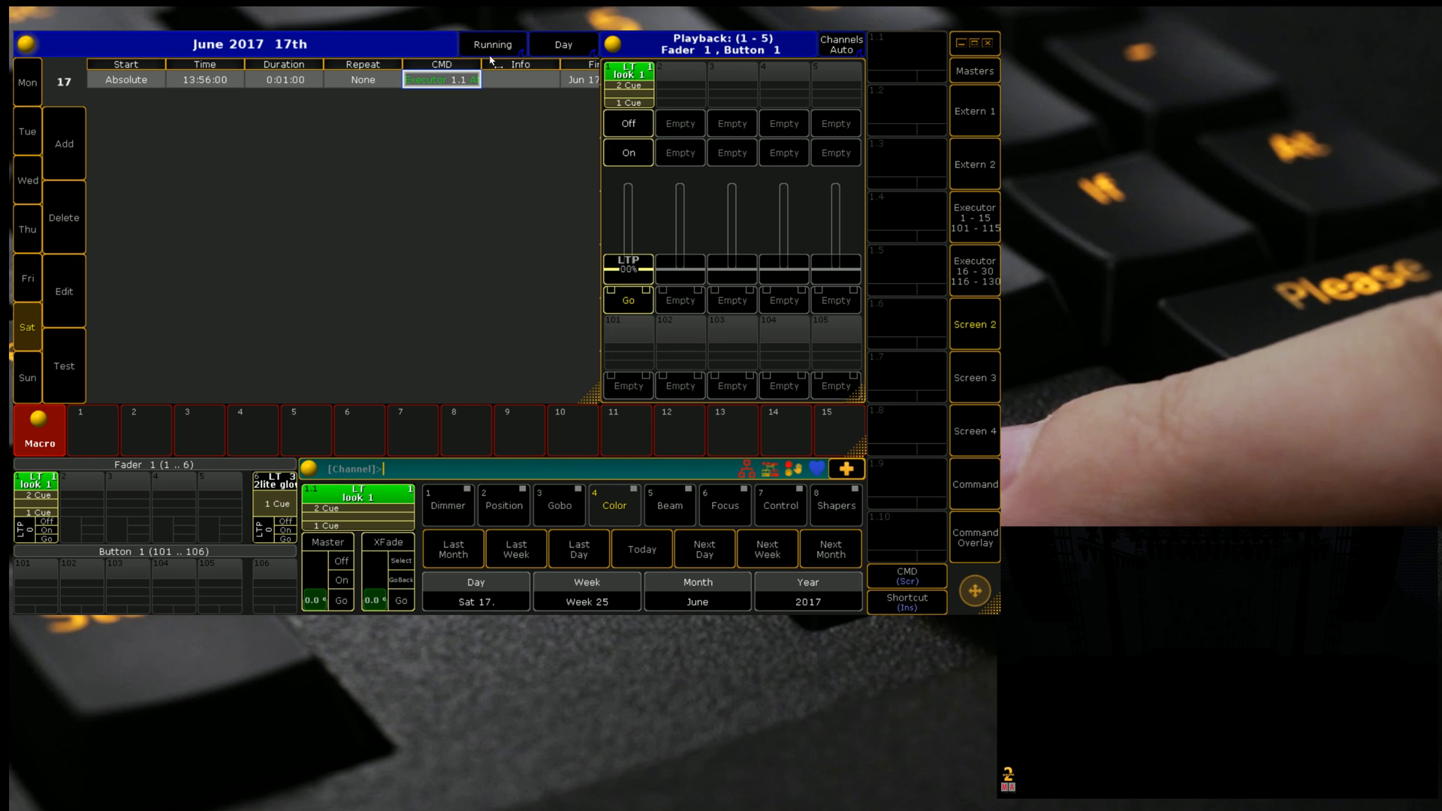
{"action": "mouse_move", "coordinate": [60, 196]}
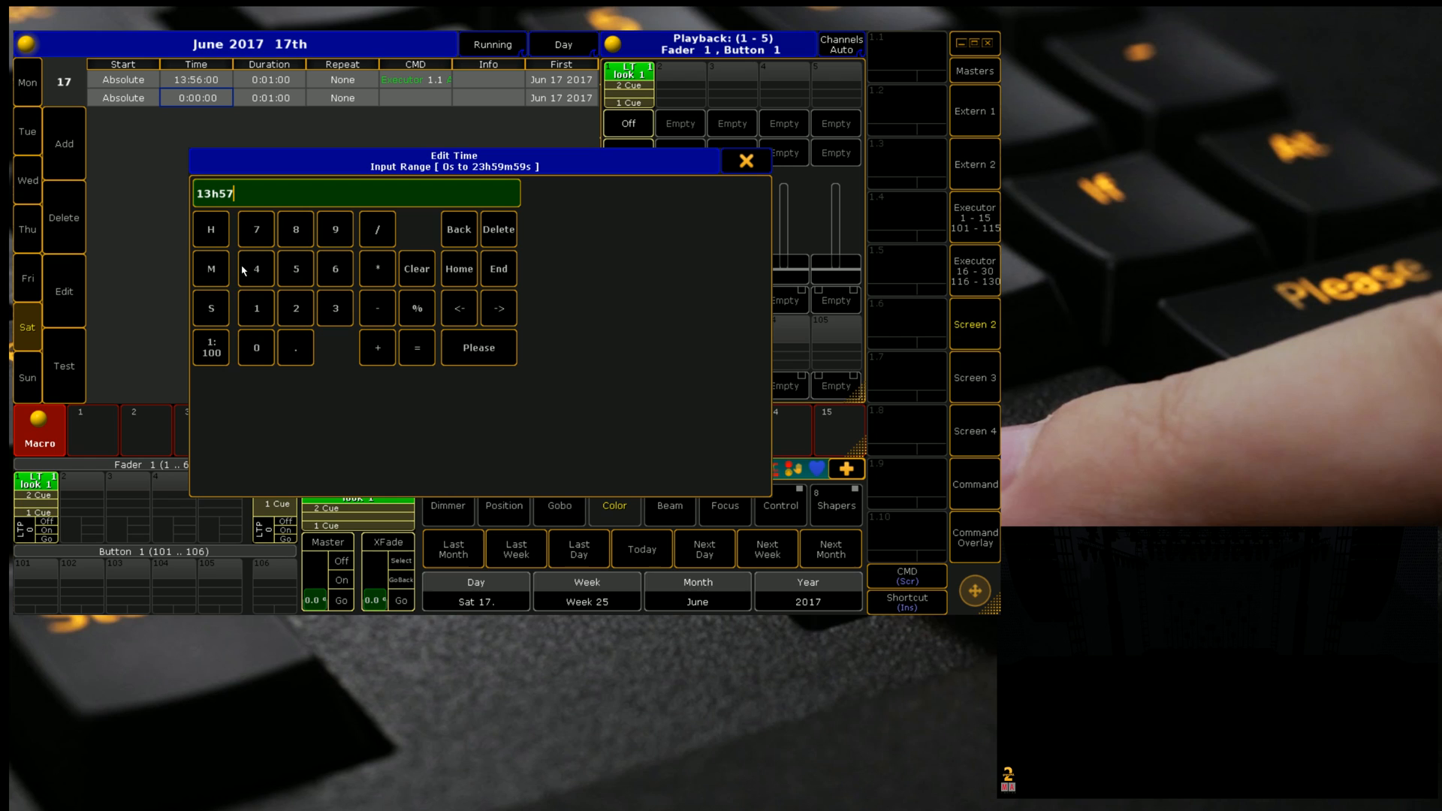
Step: Set the second entry to 13:57 with command 'Goto Cue 2 Executor 1.1'
{"action": "left_click", "coordinate": [479, 348]}
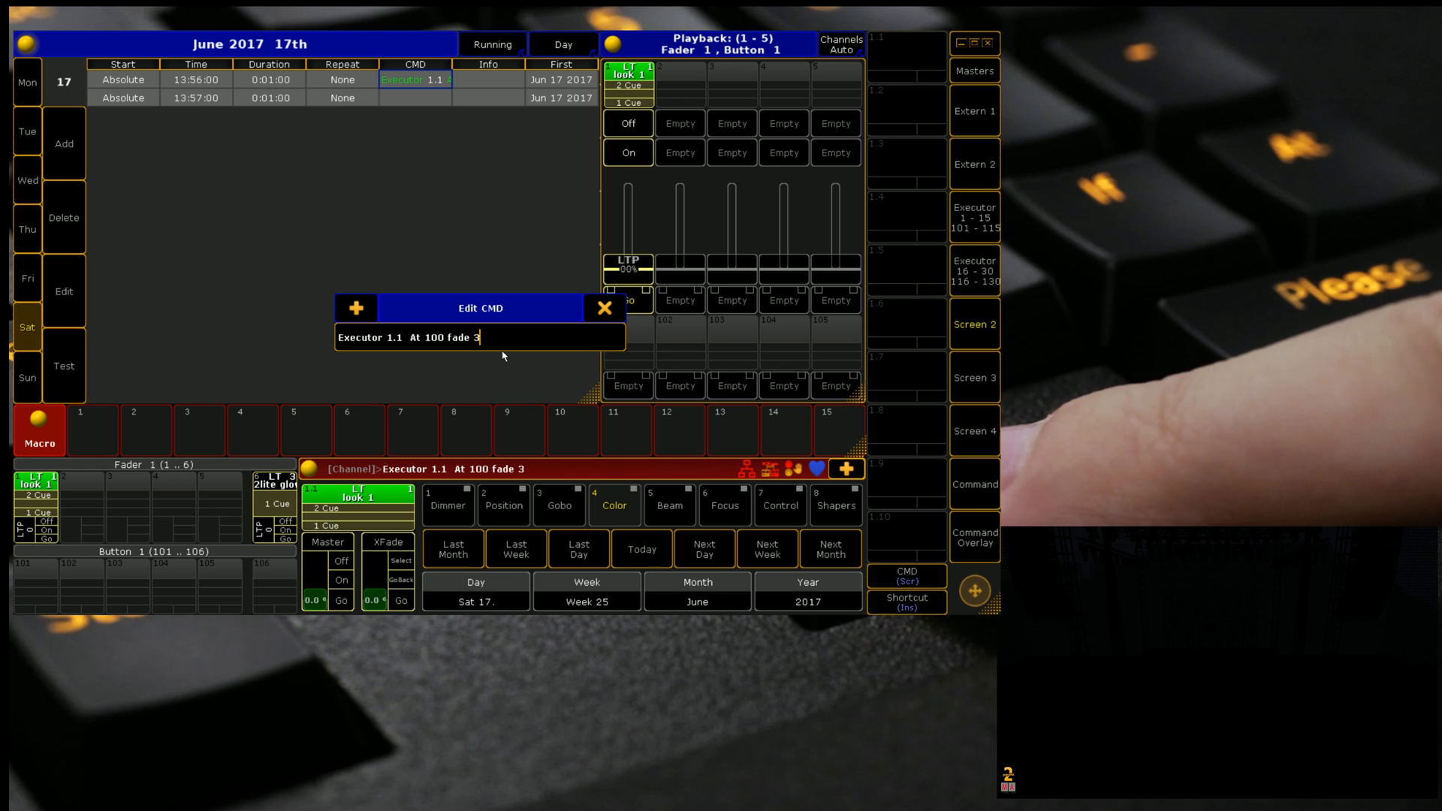
{"action": "left_click", "coordinate": [604, 308]}
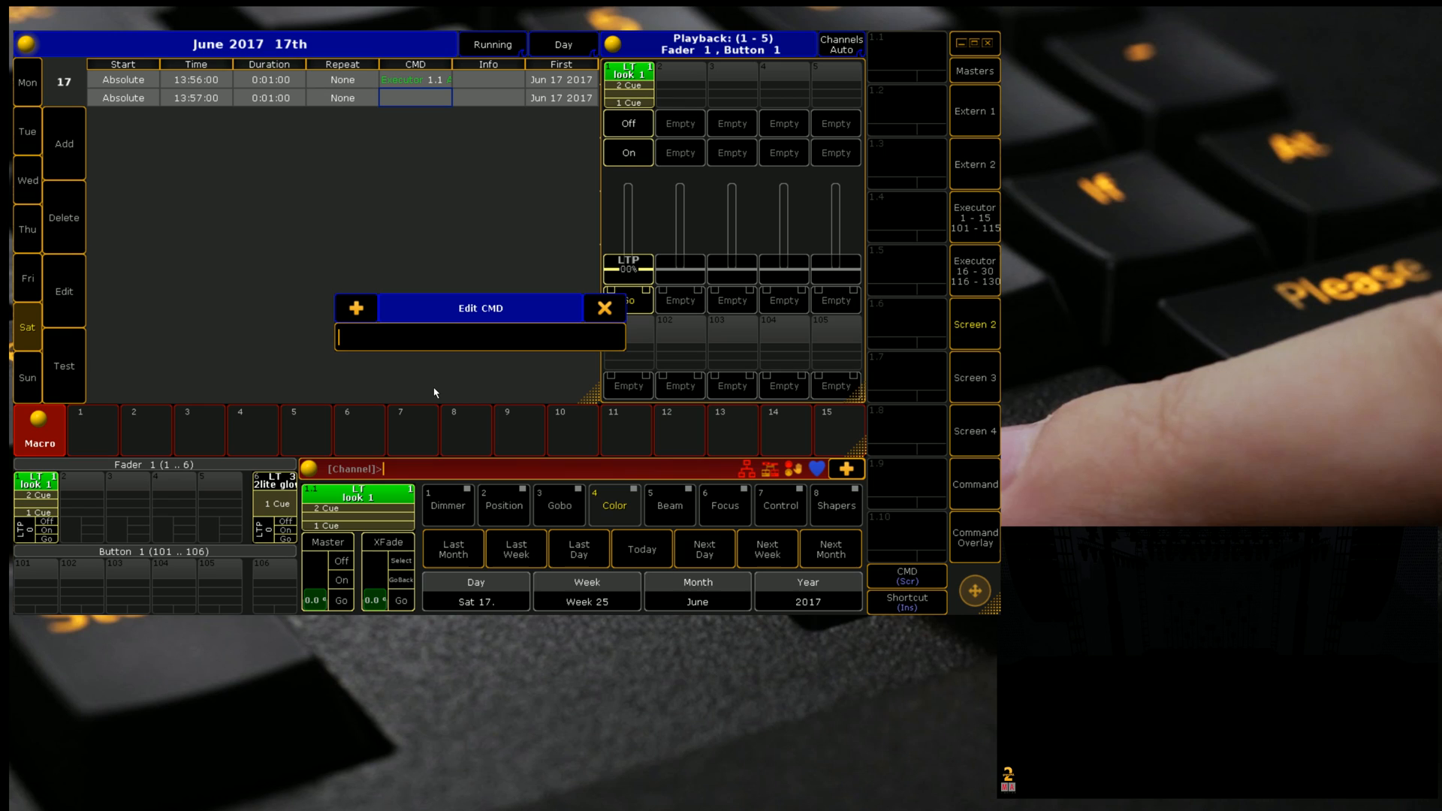
{"action": "type", "text": "exe"}
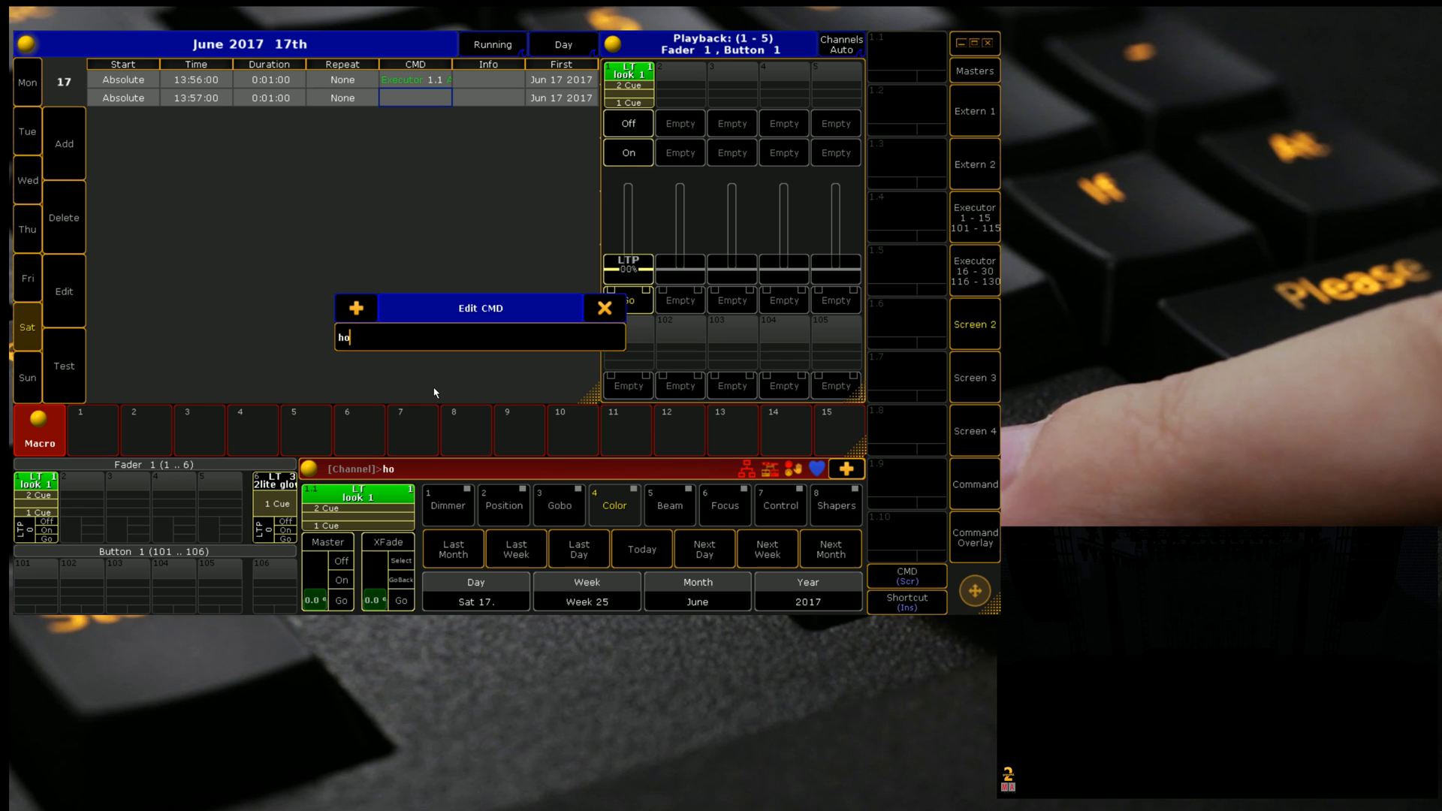
{"action": "type", "text": "goto cue"}
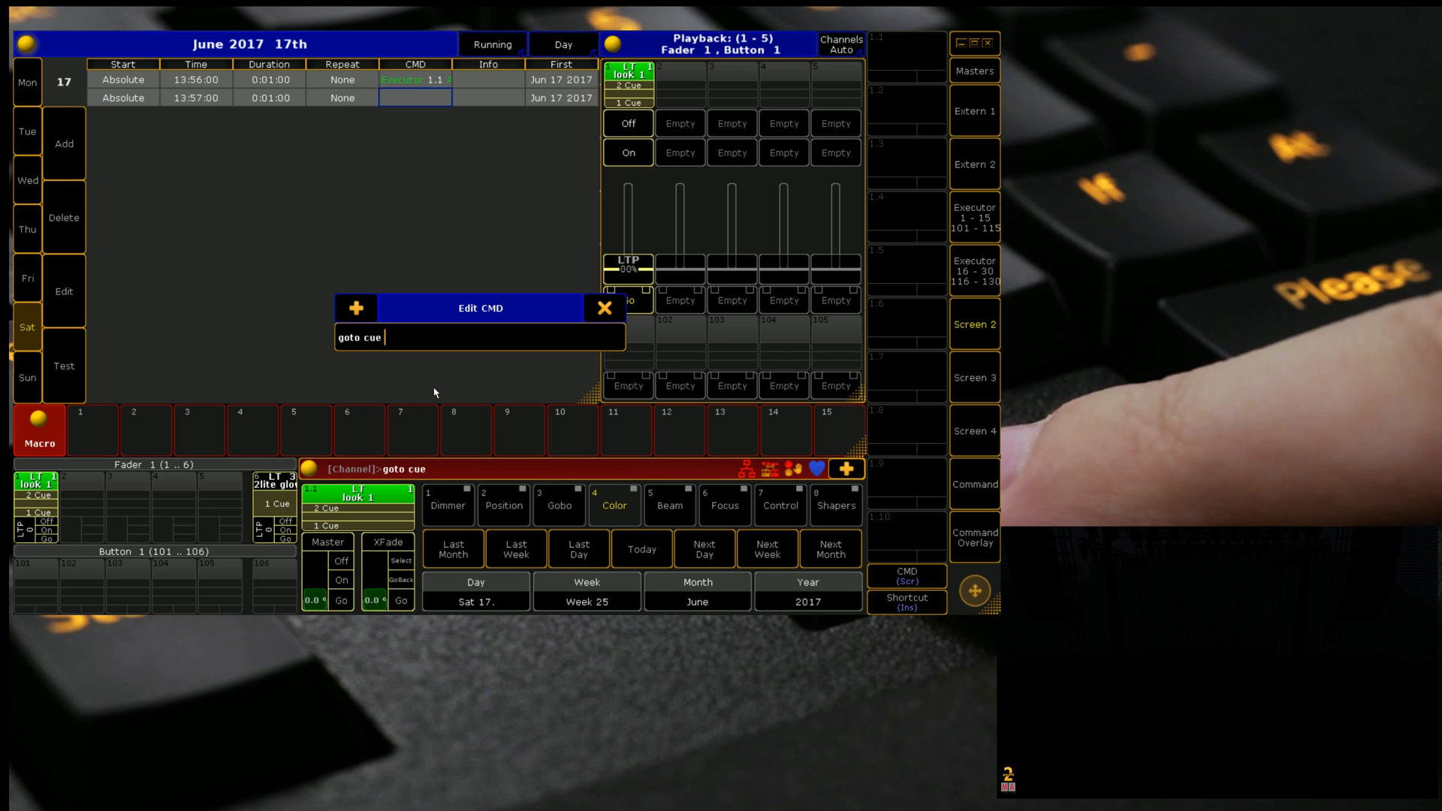
{"action": "type", "text": "2 exec"}
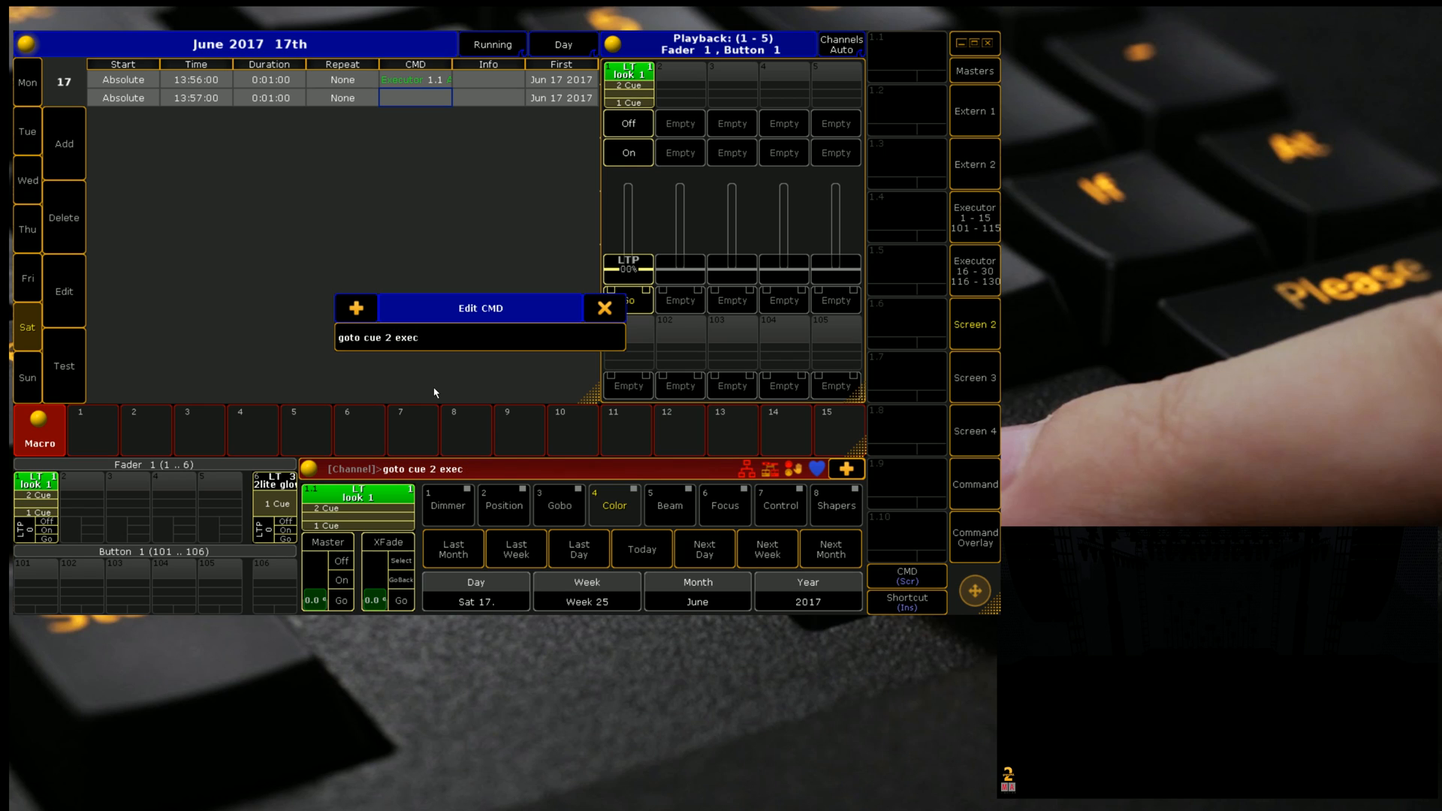
{"action": "left_click", "coordinate": [604, 308]}
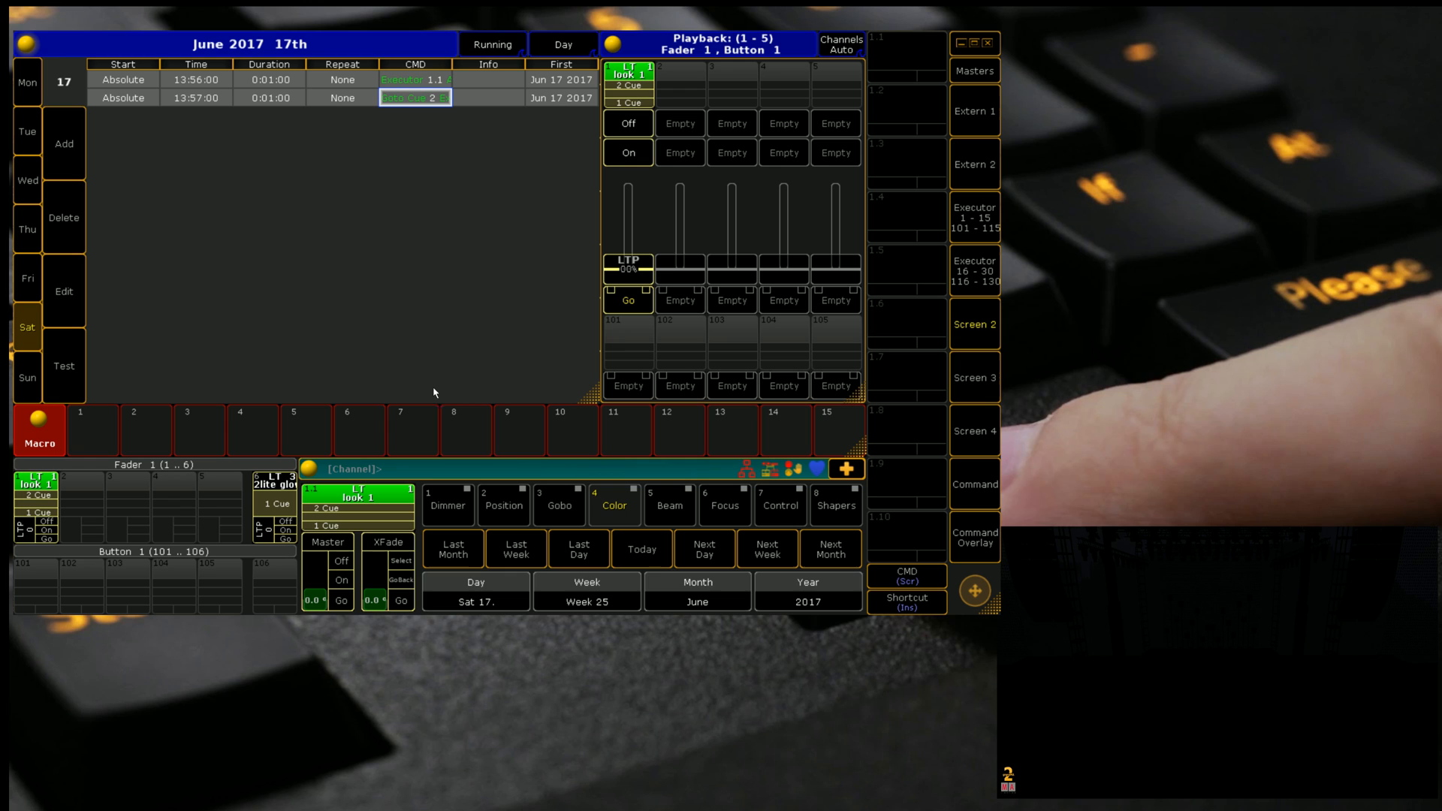
{"action": "mouse_move", "coordinate": [64, 393]}
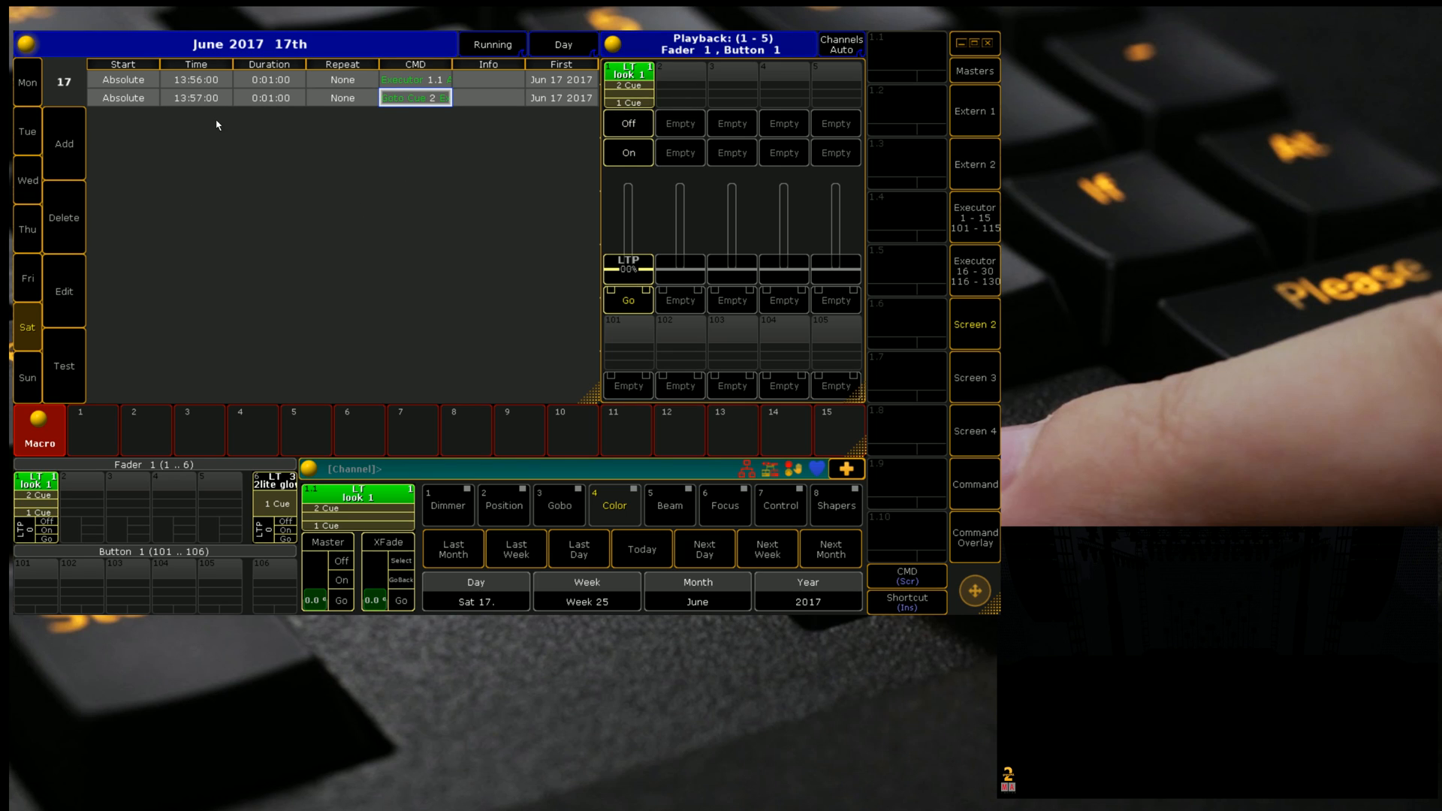
{"action": "mouse_move", "coordinate": [186, 117]}
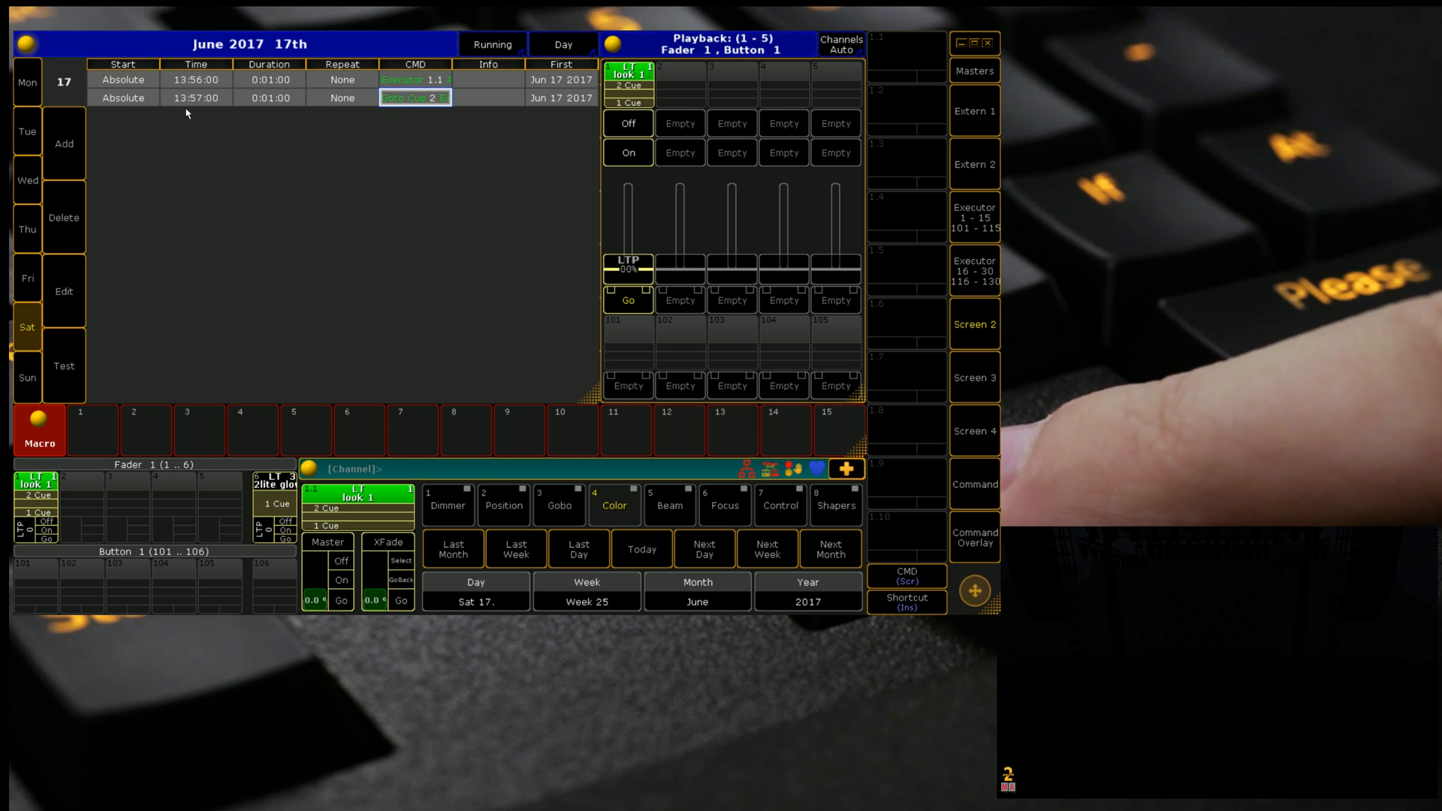
{"action": "mouse_move", "coordinate": [395, 428]}
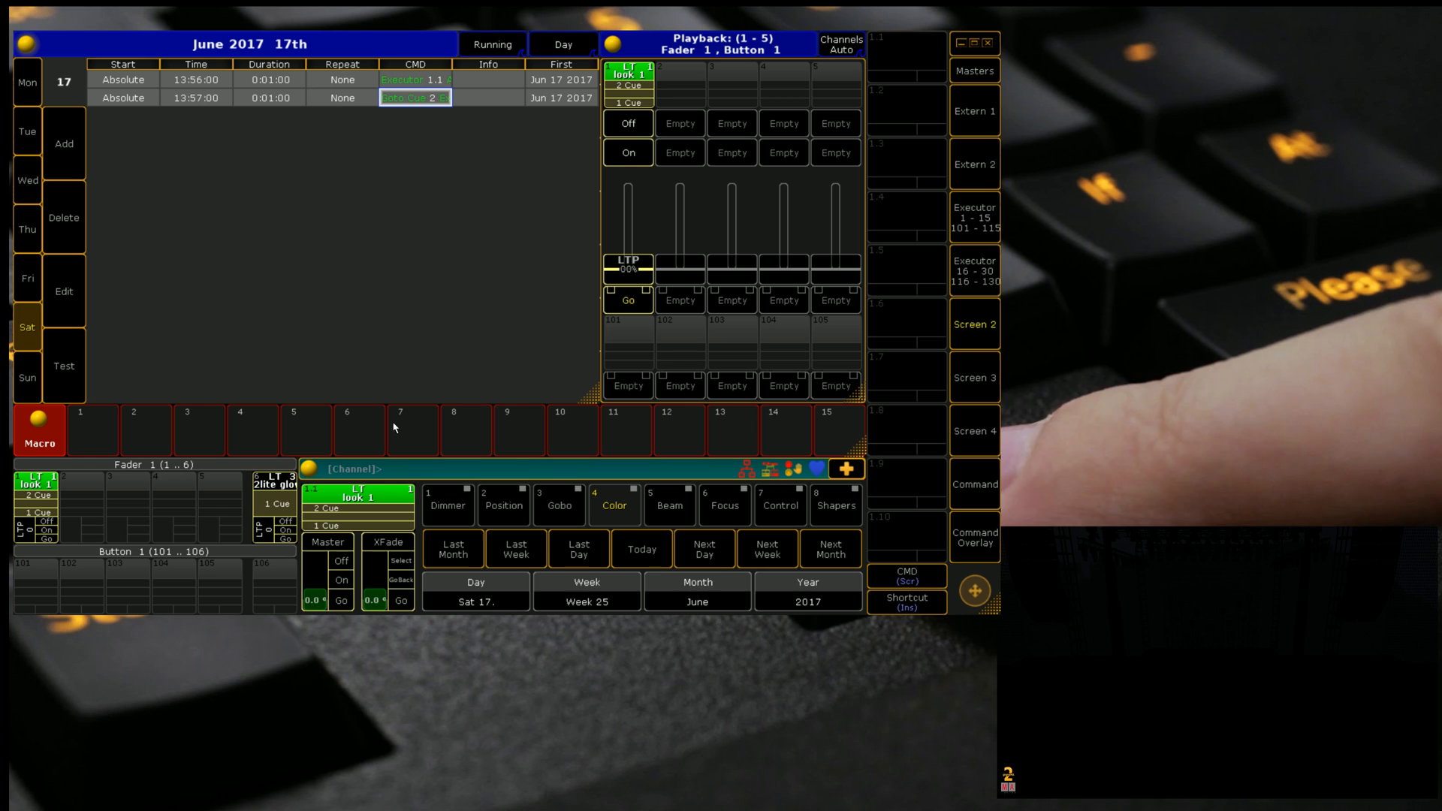
{"action": "mouse_move", "coordinate": [414, 40]}
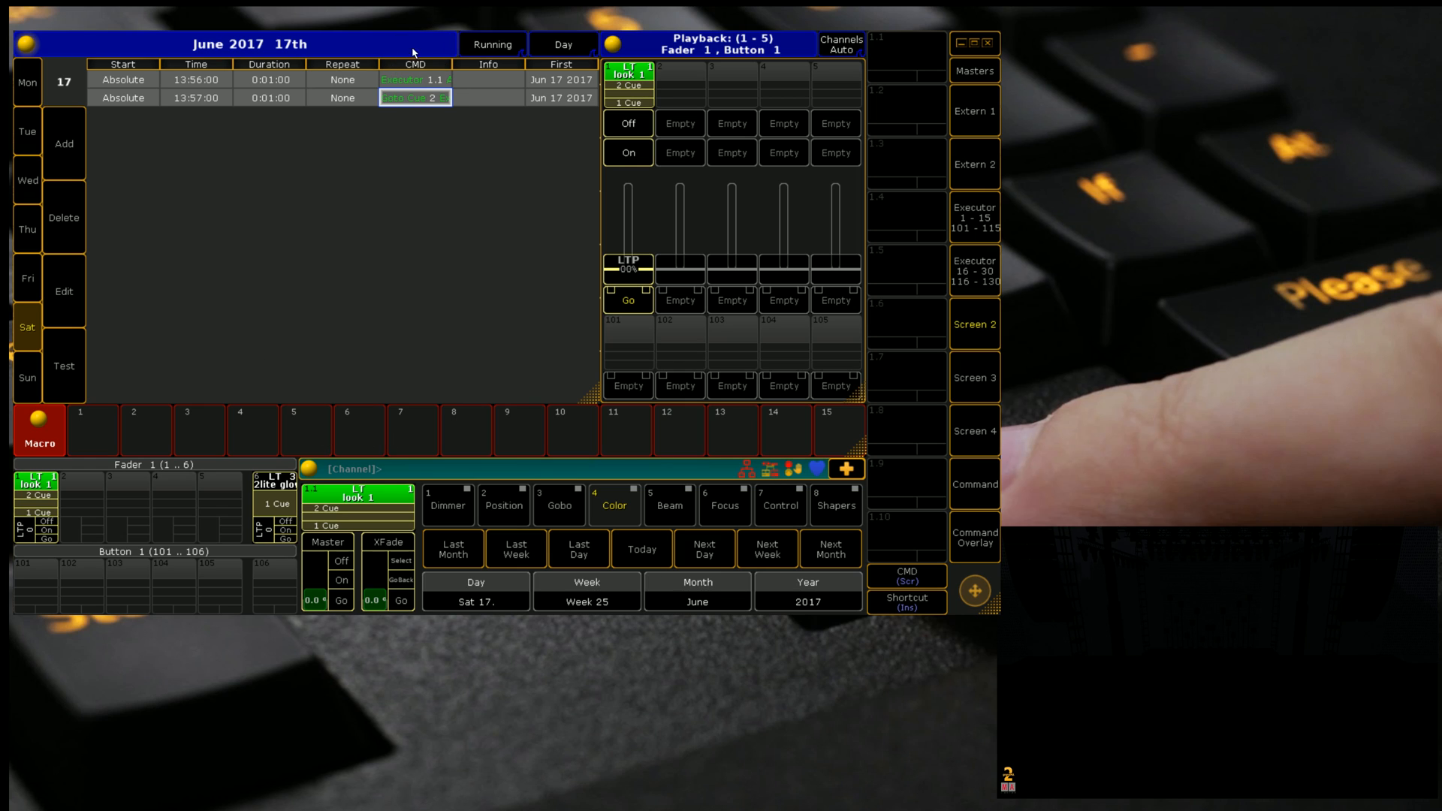
{"action": "mouse_move", "coordinate": [460, 137]}
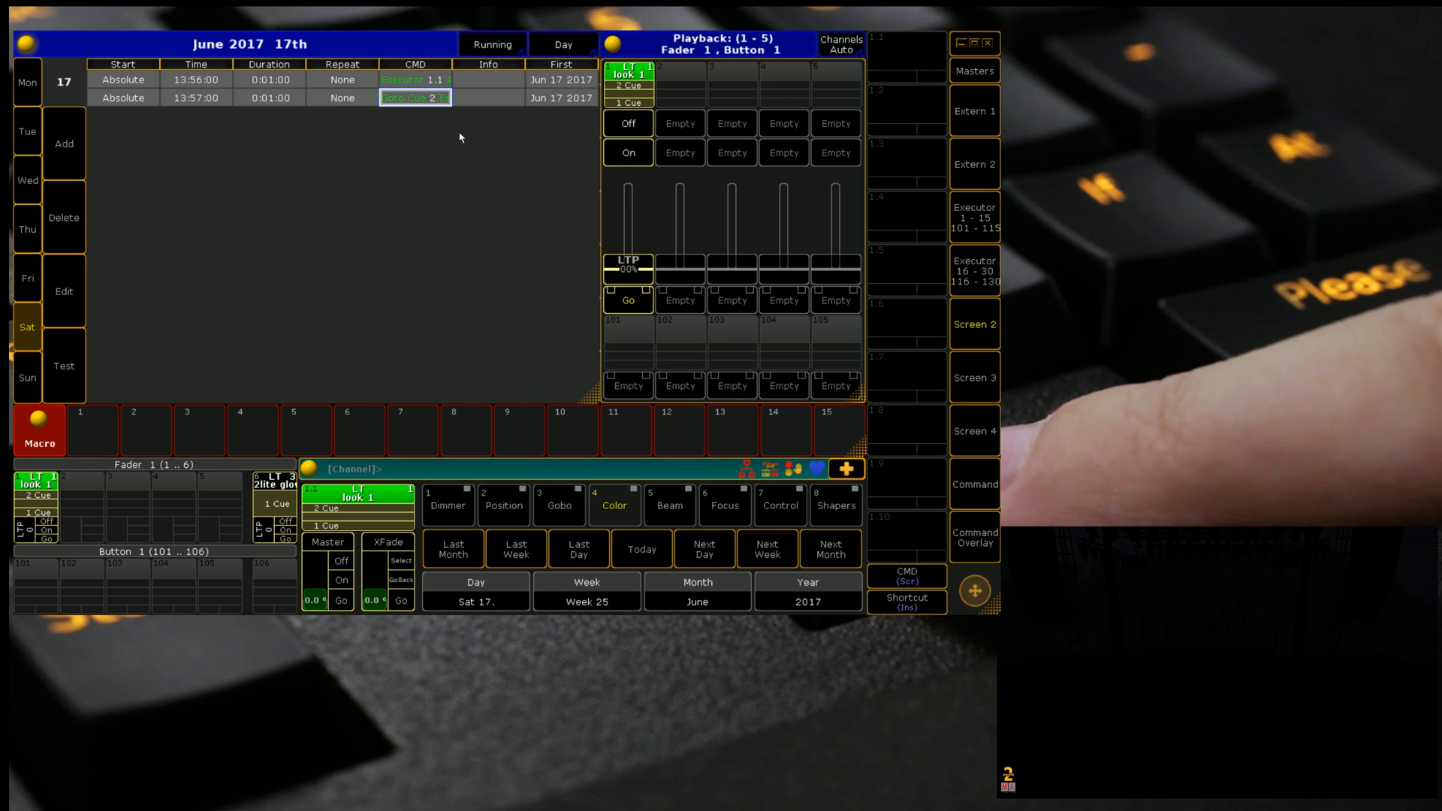
{"action": "mouse_move", "coordinate": [453, 162]}
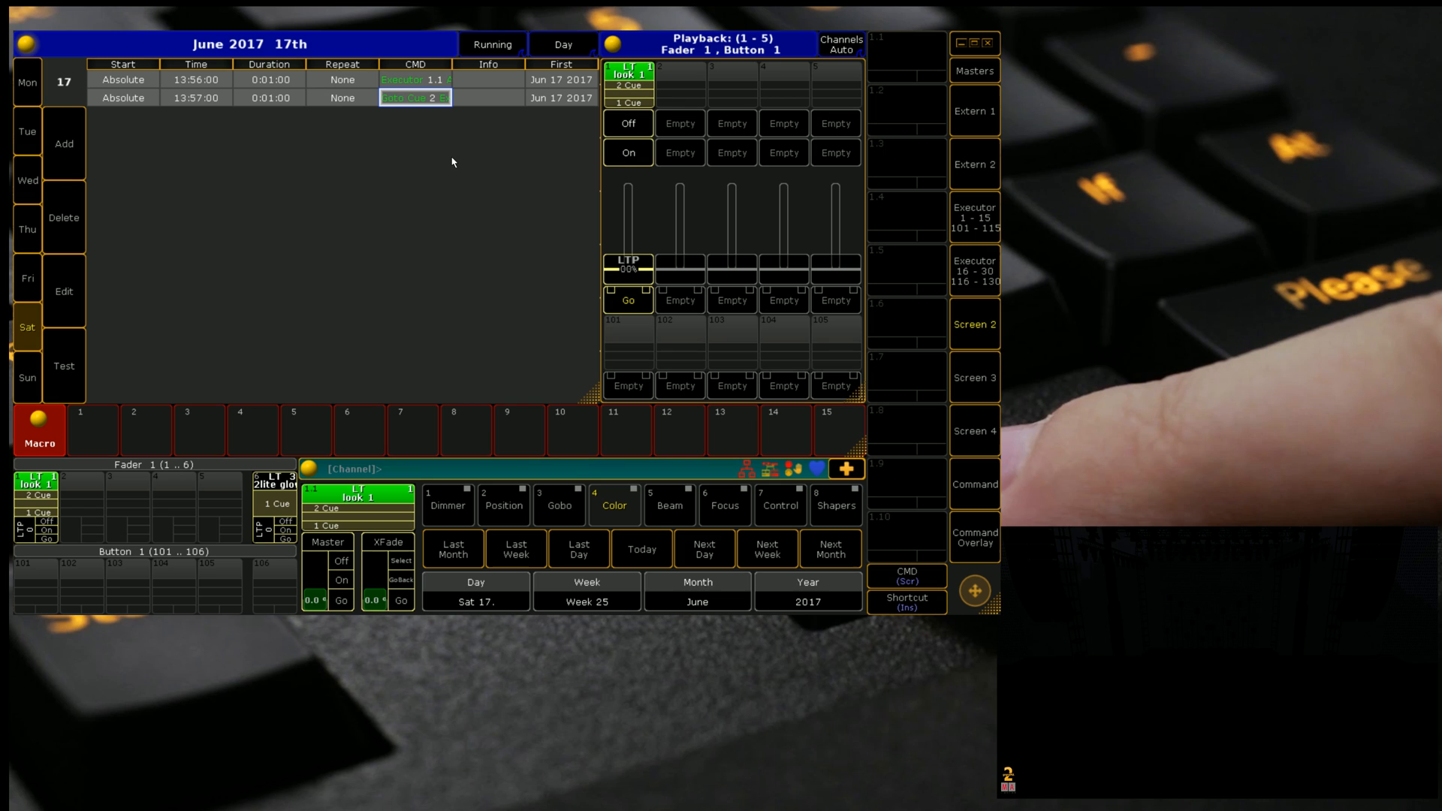
{"action": "mouse_move", "coordinate": [334, 253]}
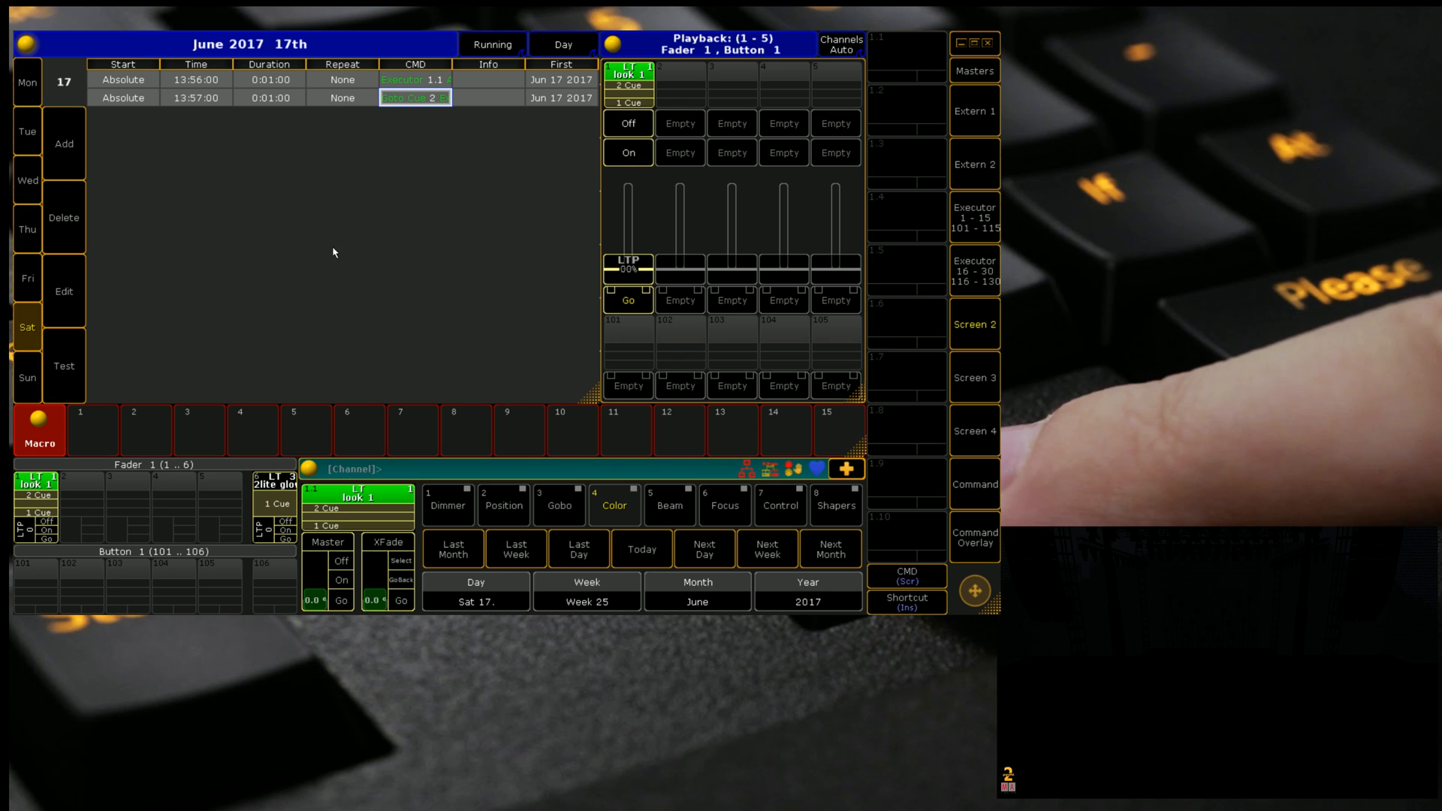
{"action": "mouse_move", "coordinate": [252, 445]}
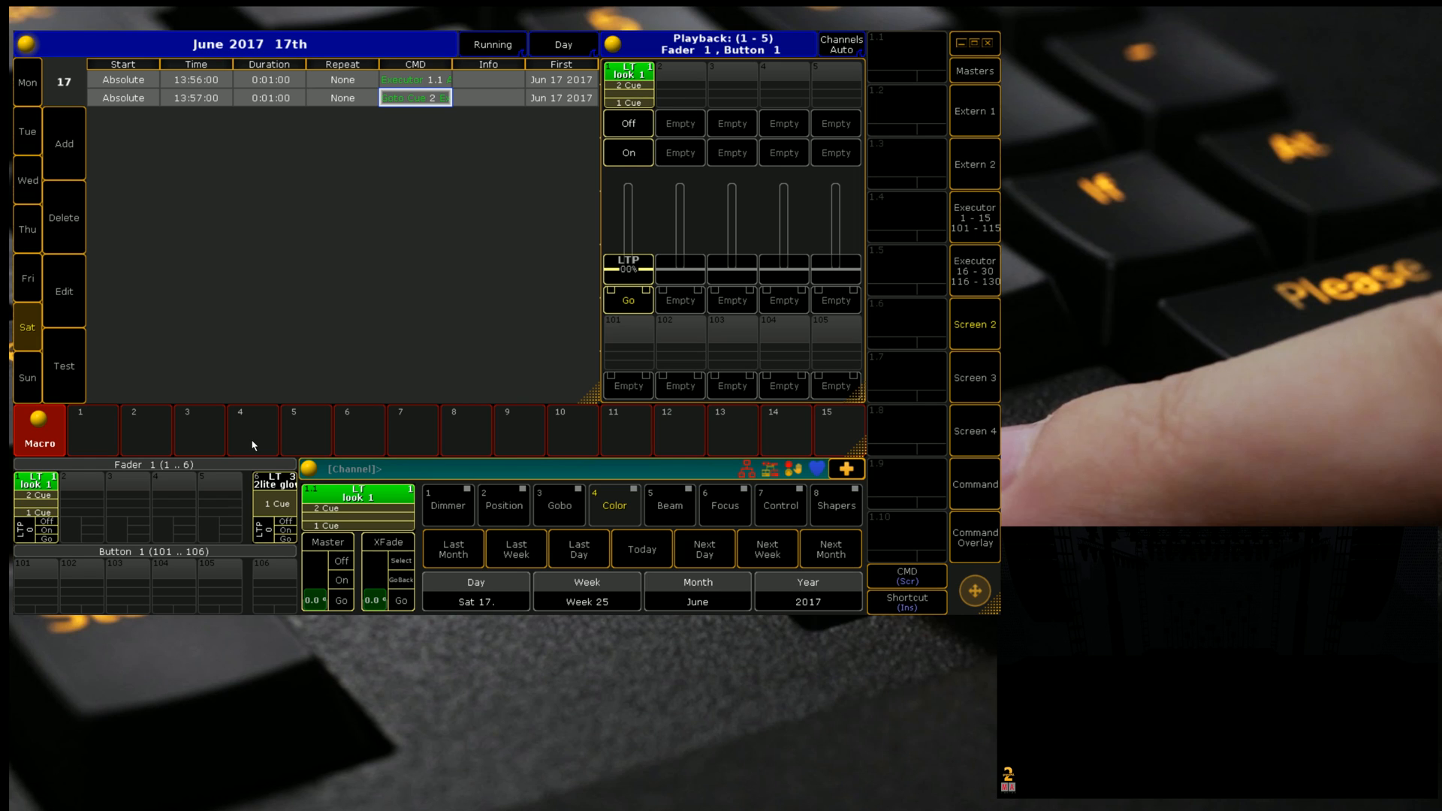
{"action": "mouse_move", "coordinate": [140, 32]}
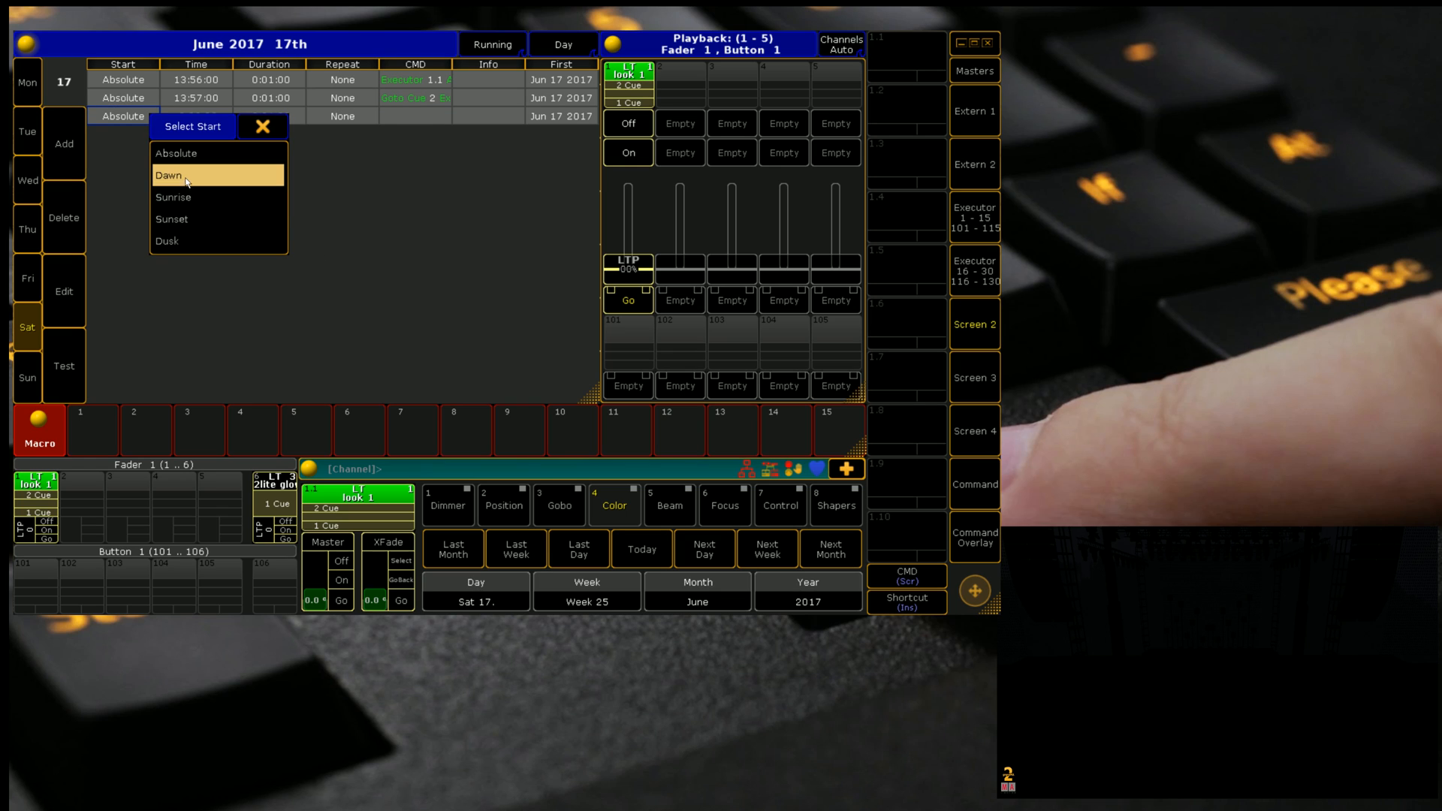
{"action": "mouse_move", "coordinate": [216, 238]}
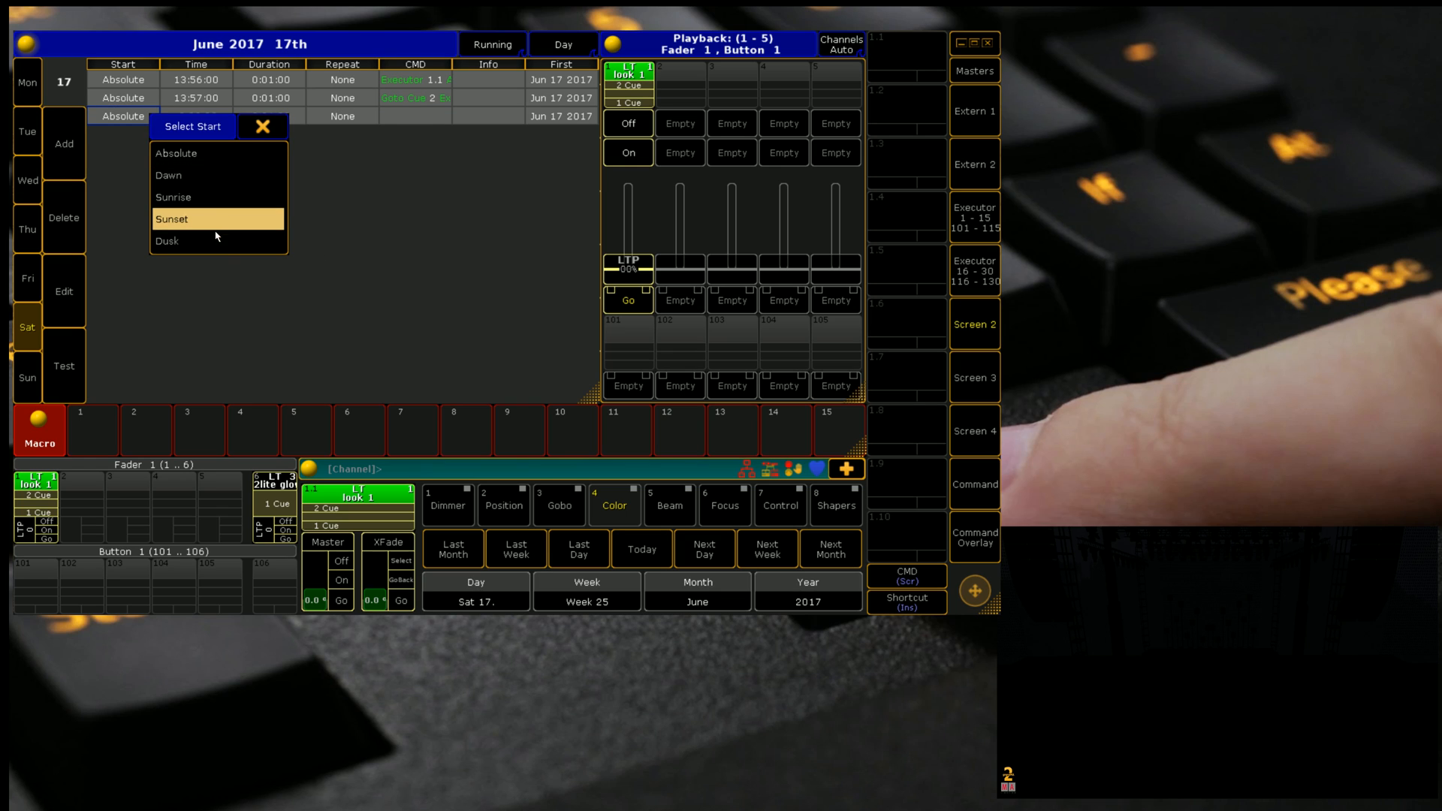
Step: Close the Select Start list, leaving the third entry Absolute
{"action": "left_click", "coordinate": [176, 153]}
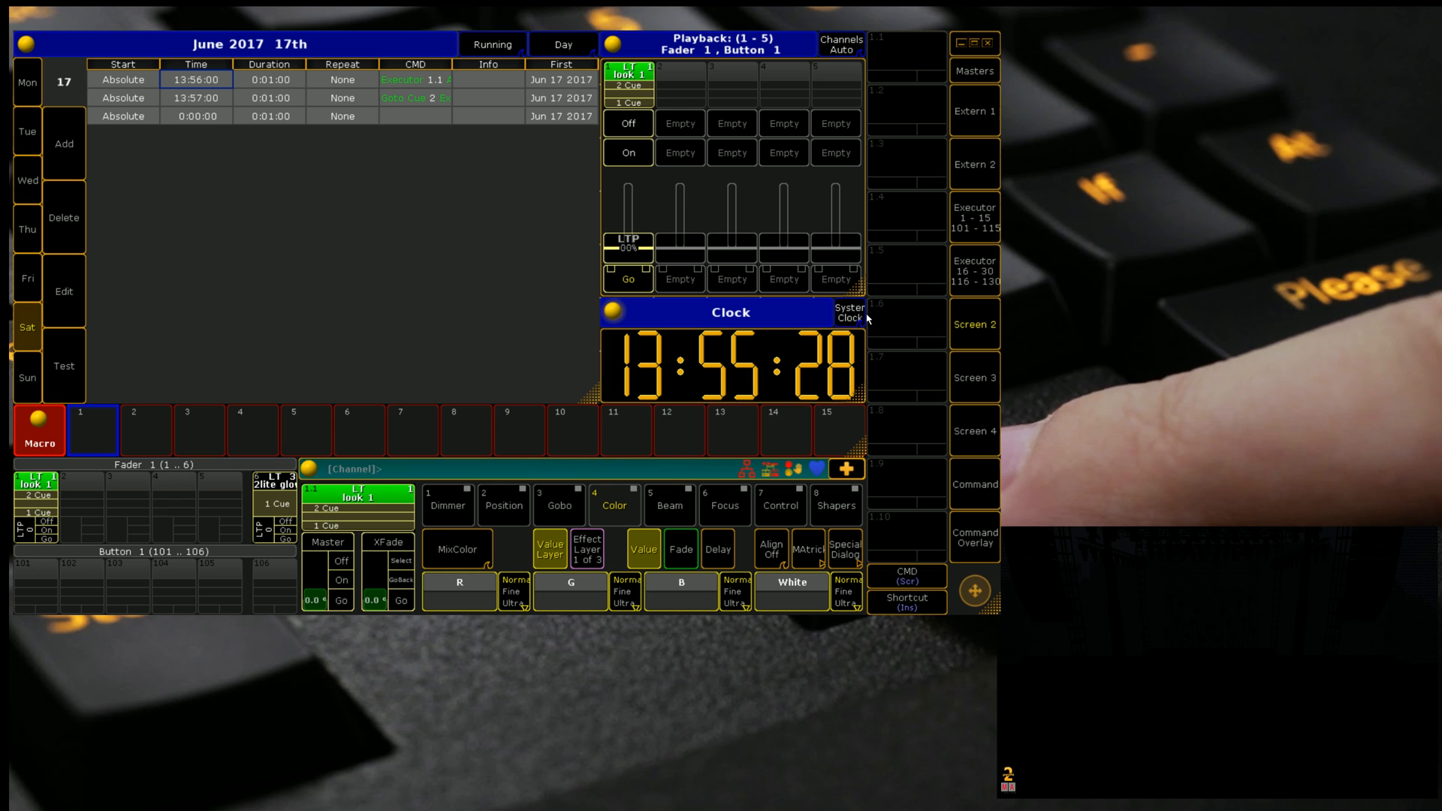
Step: Set the System Clock Style to Sunrise, then change it to Sunset
{"action": "left_click", "coordinate": [850, 312]}
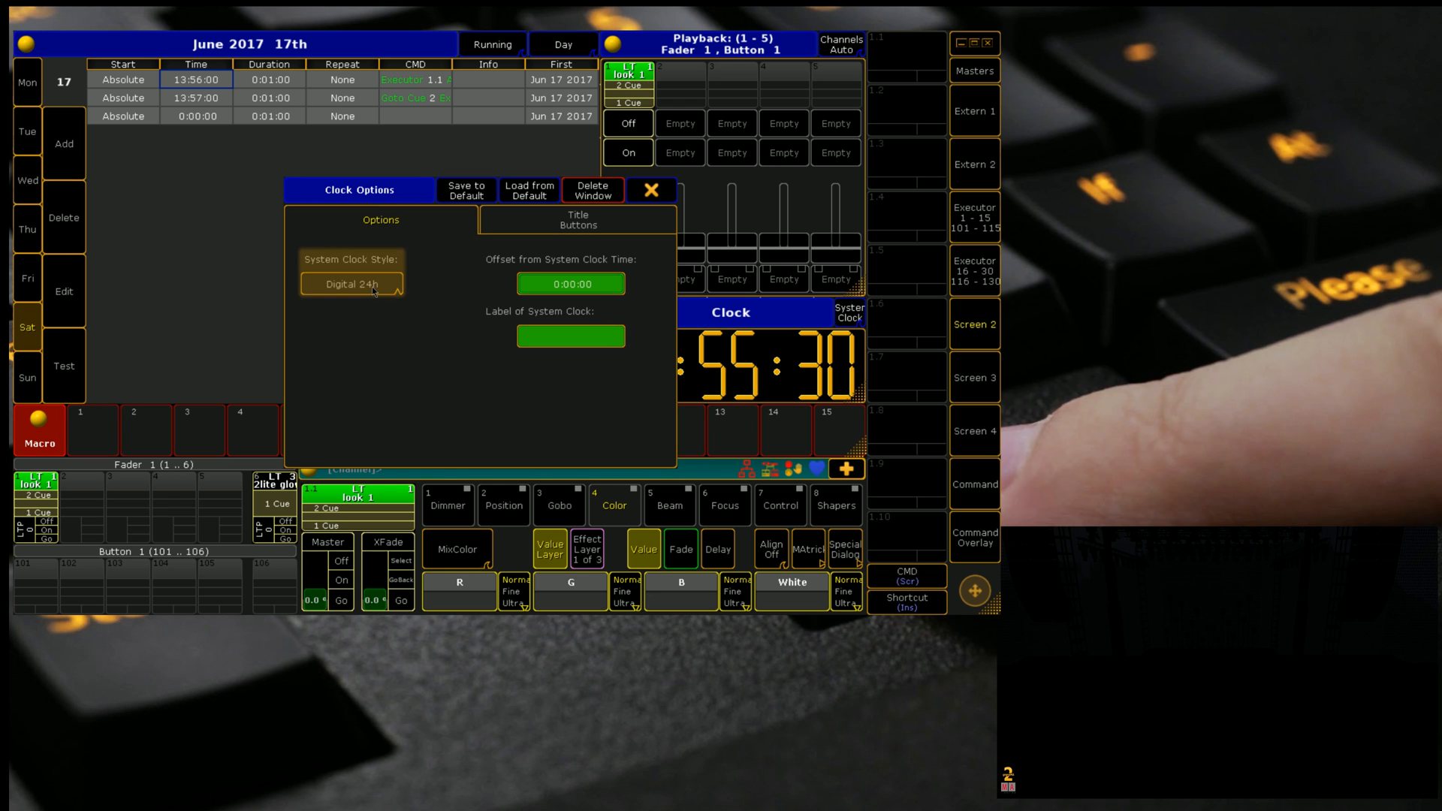
{"action": "left_click", "coordinate": [351, 284]}
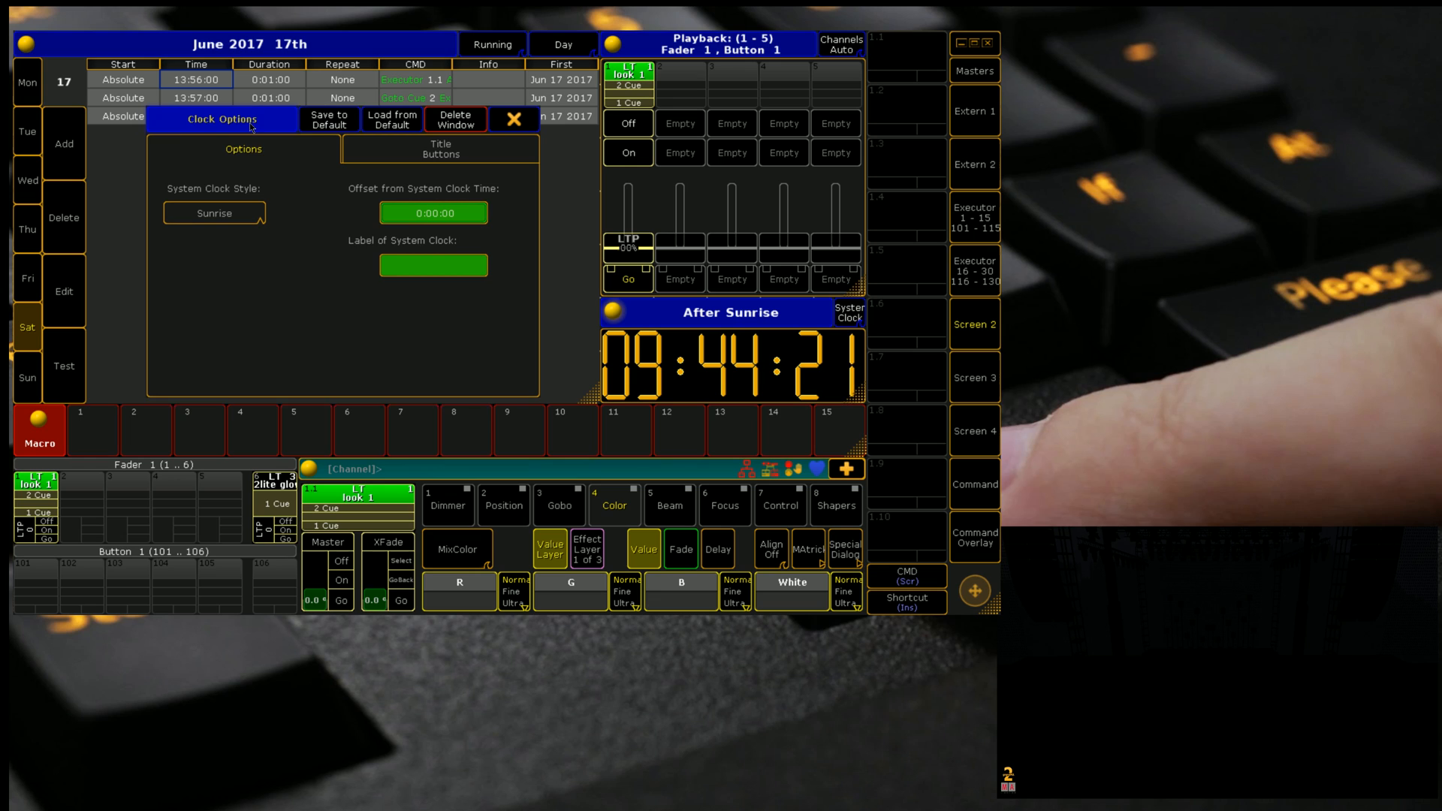
{"action": "mouse_move", "coordinate": [345, 215]}
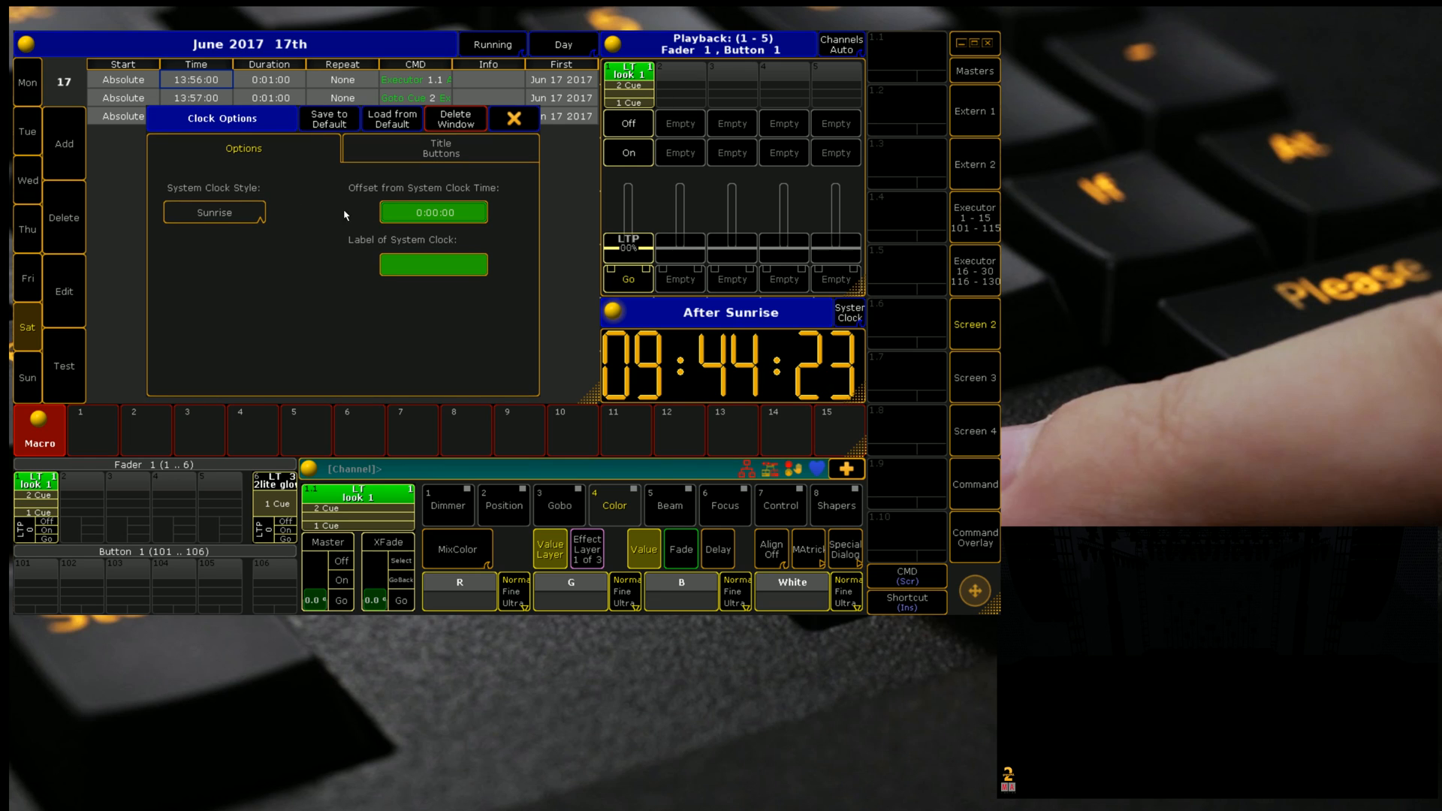
{"action": "mouse_move", "coordinate": [195, 187]}
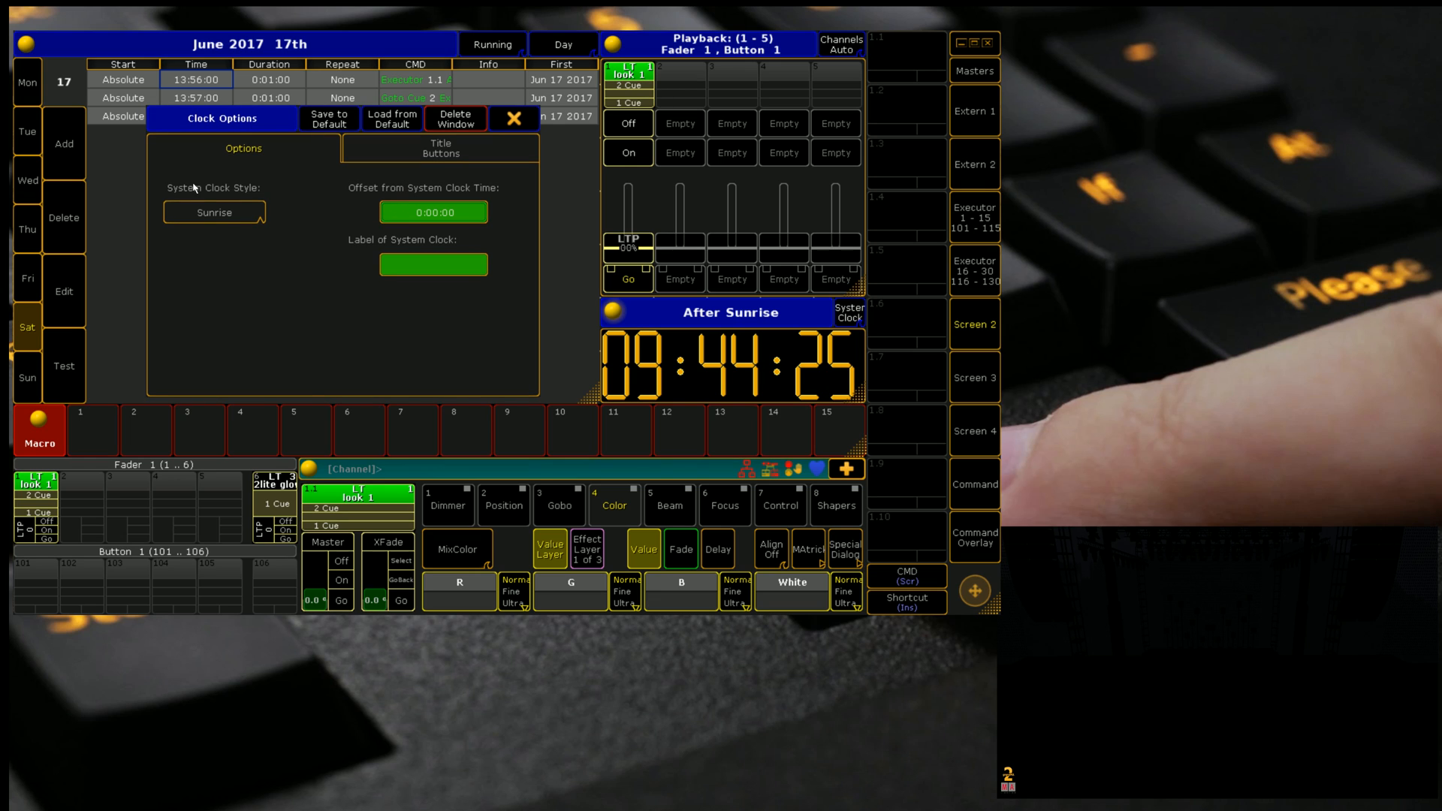
{"action": "left_click", "coordinate": [213, 212]}
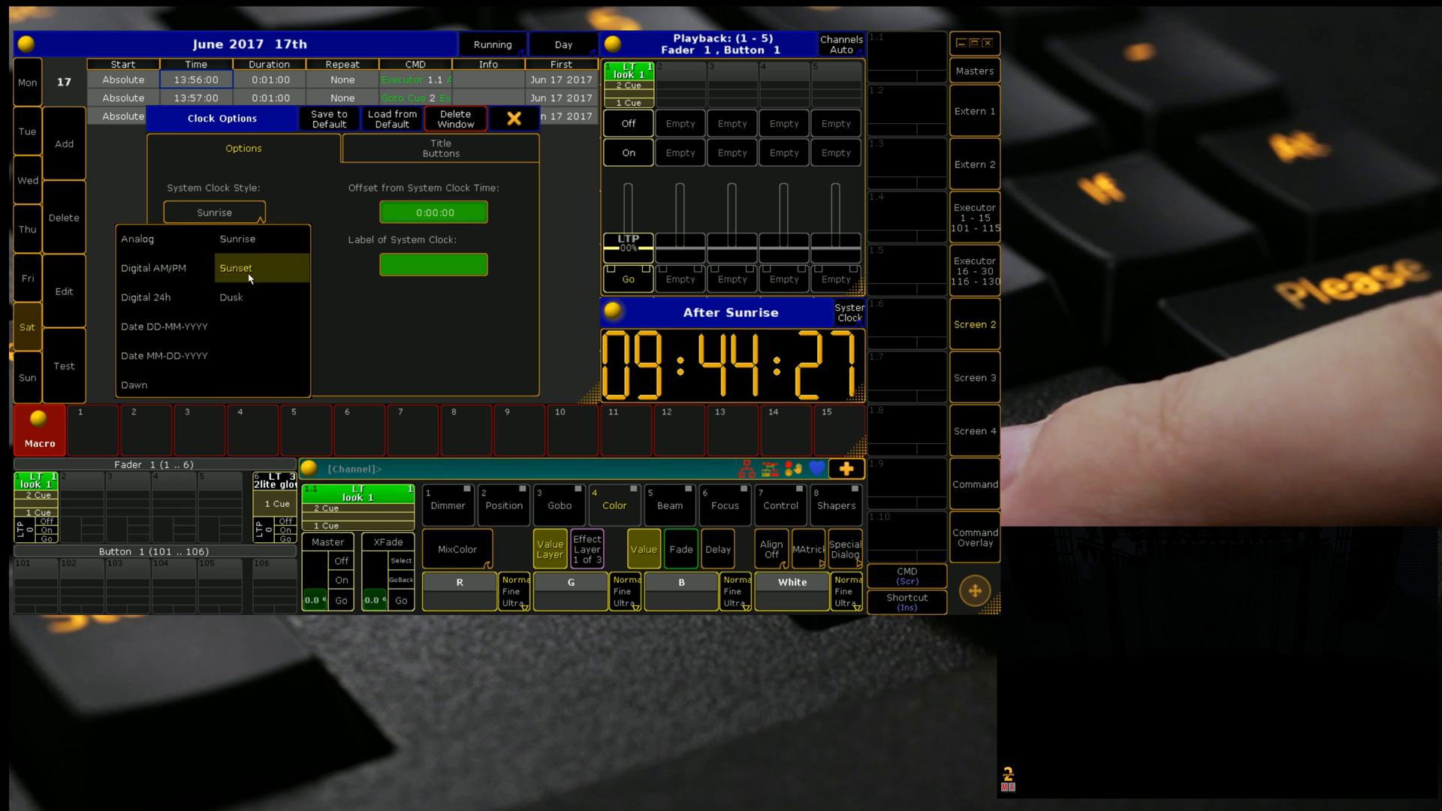
{"action": "left_click", "coordinate": [237, 268]}
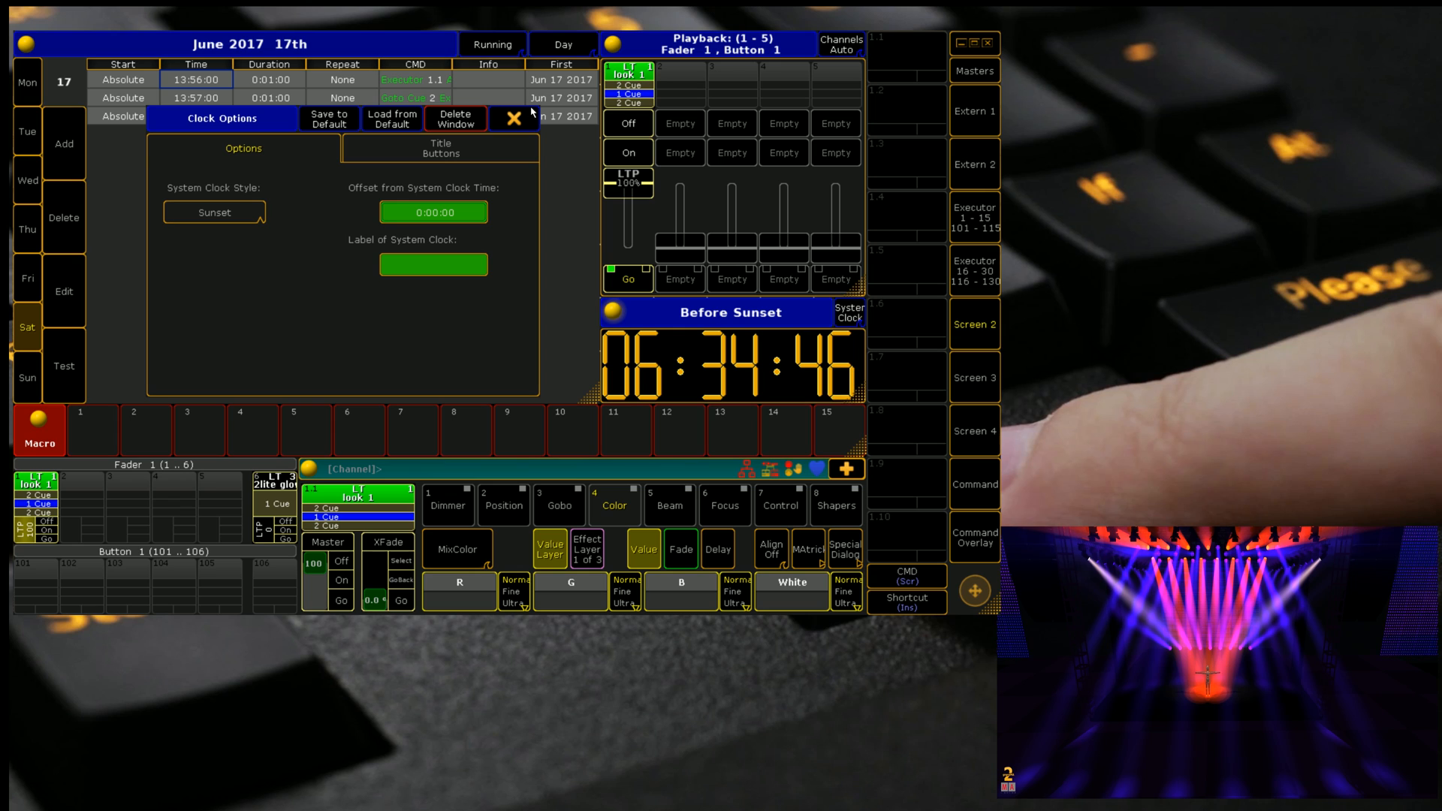
{"action": "mouse_move", "coordinate": [88, 479]}
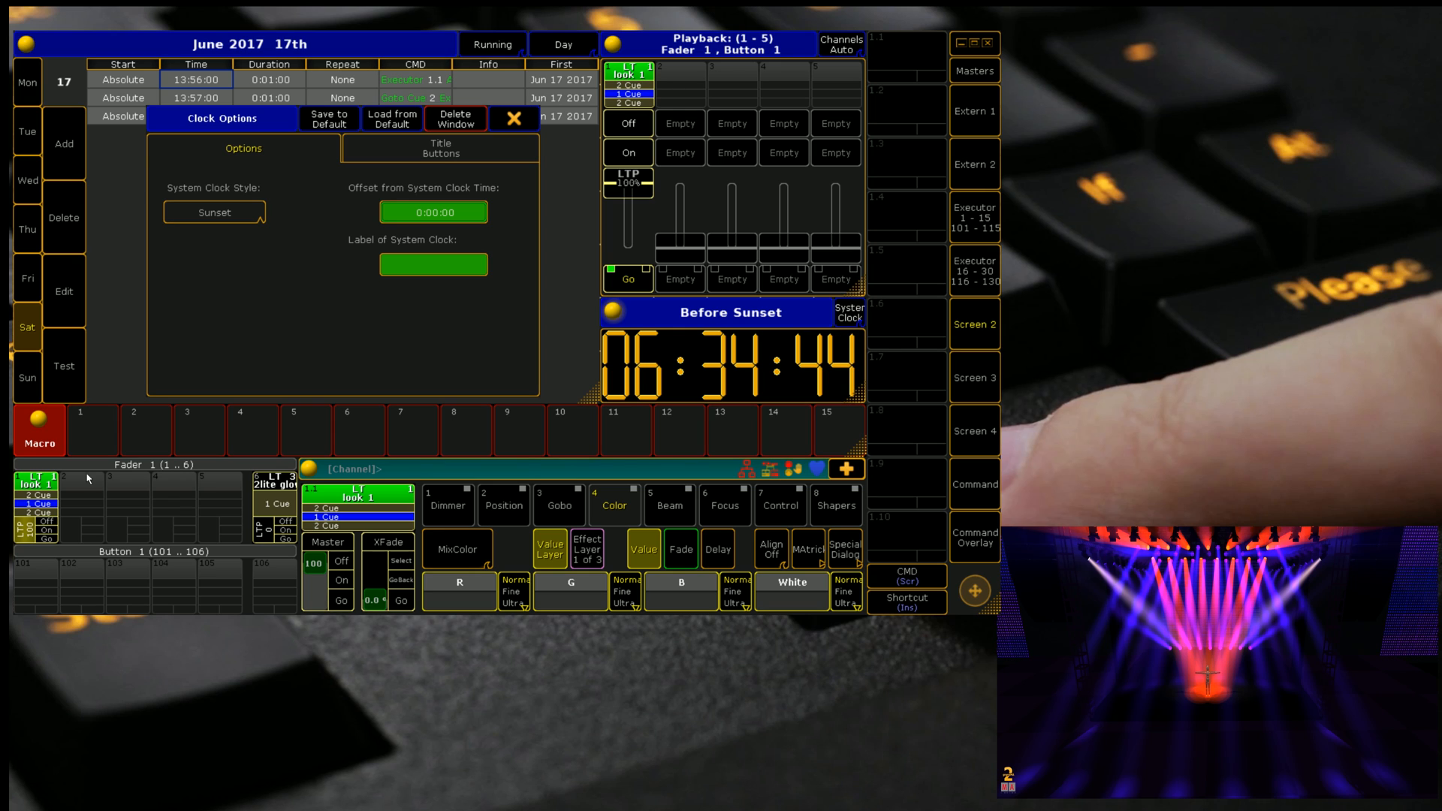
Step: Switch the clock style to Digital AM/PM, then to Digital 24h
{"action": "left_click", "coordinate": [213, 213]}
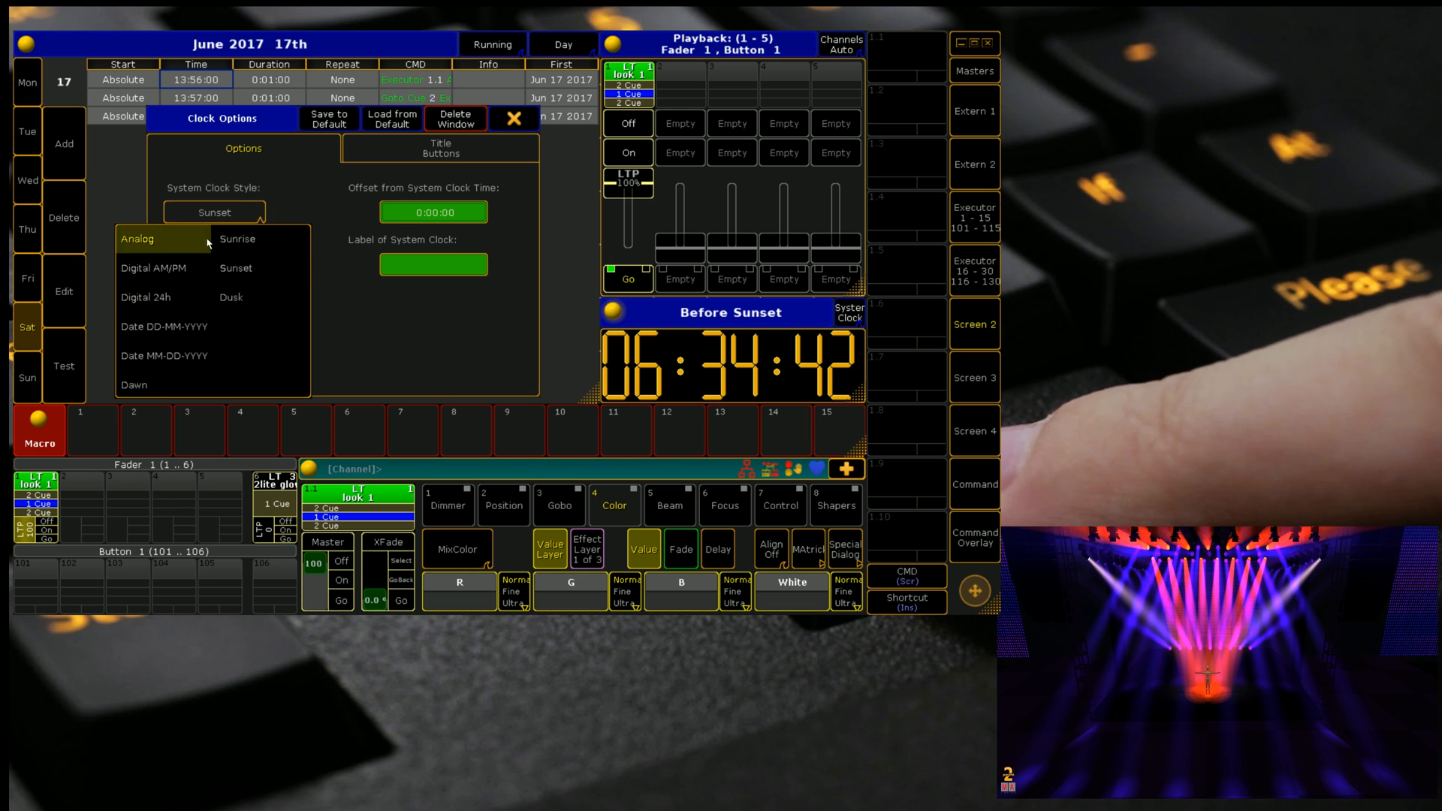
{"action": "left_click", "coordinate": [140, 268]}
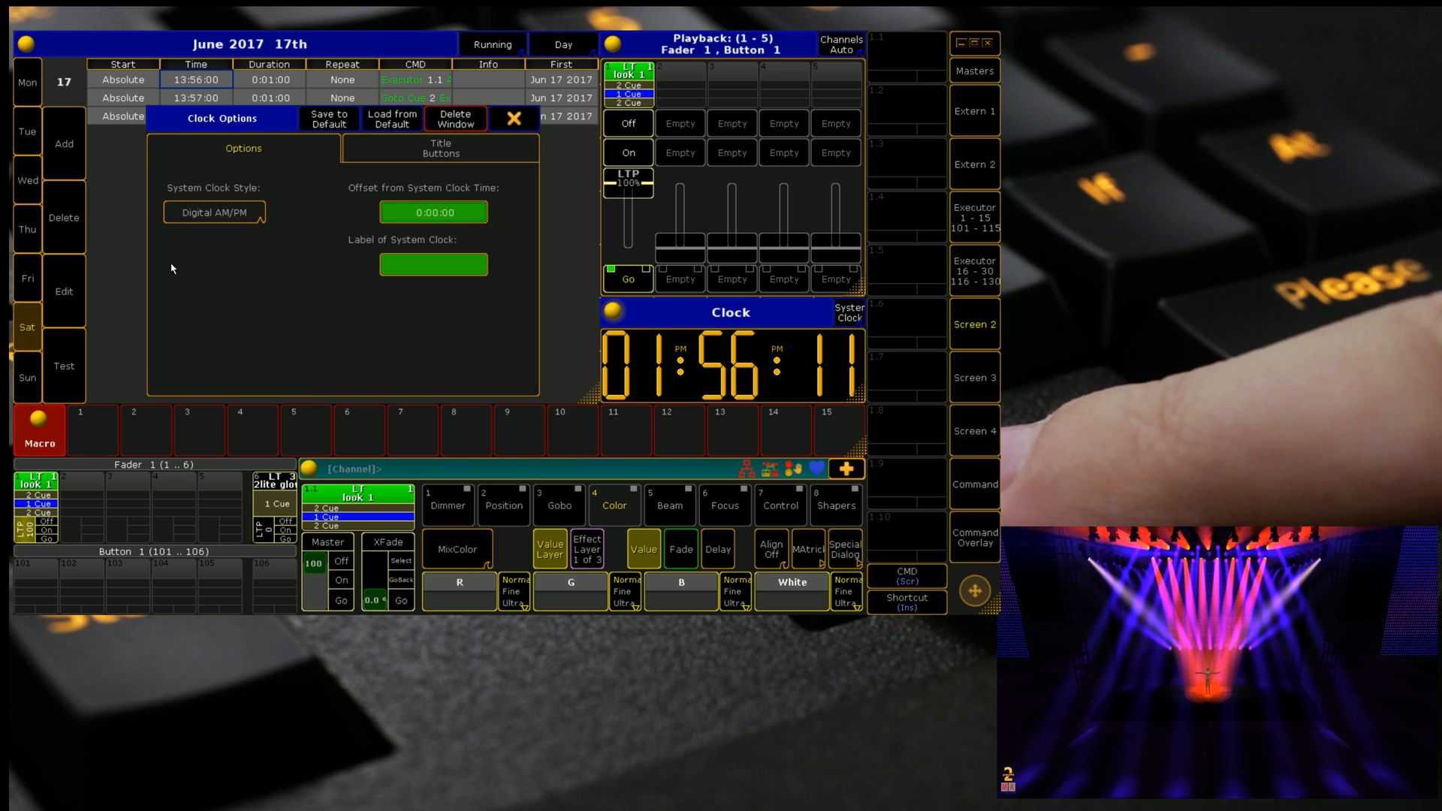
{"action": "left_click", "coordinate": [214, 213]}
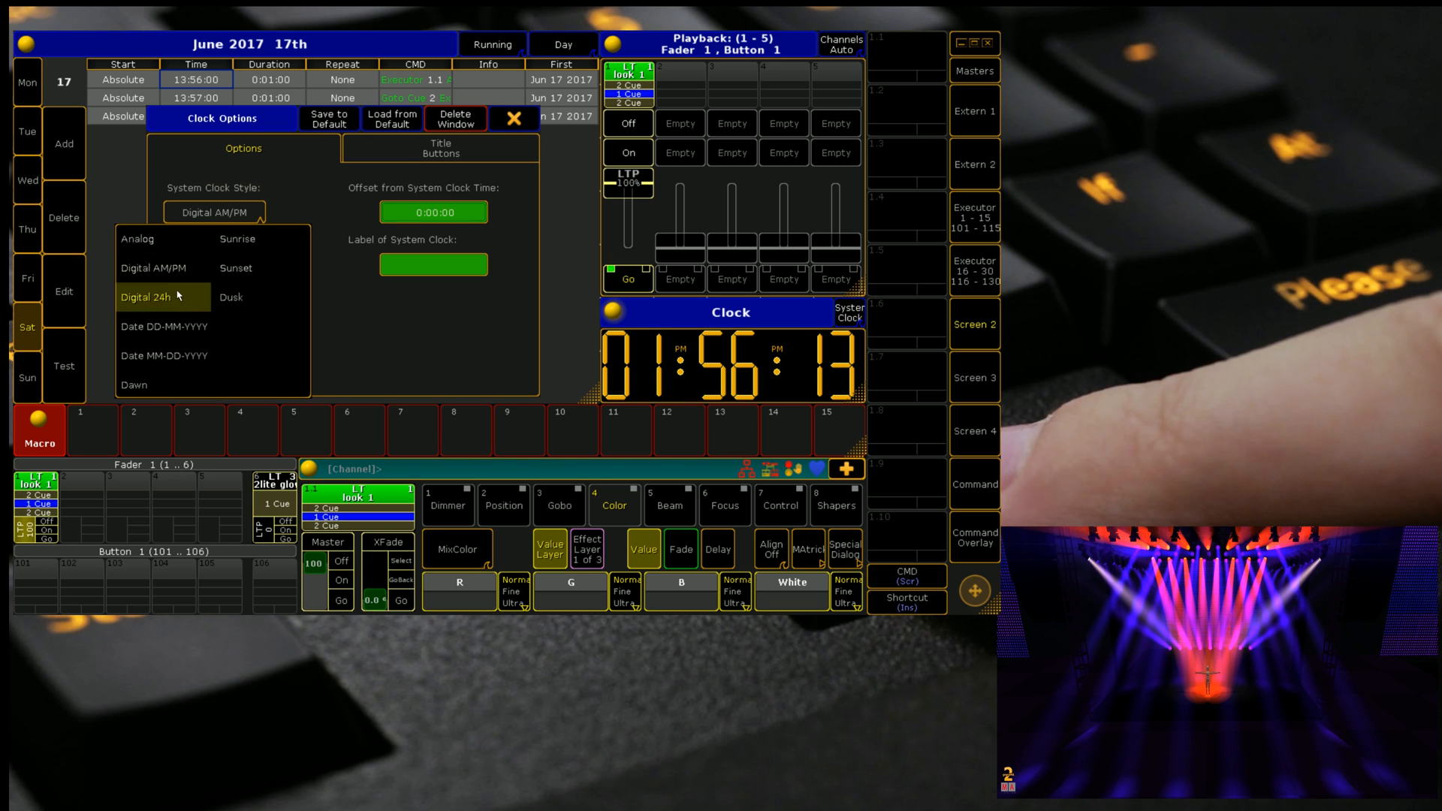
{"action": "left_click", "coordinate": [146, 297]}
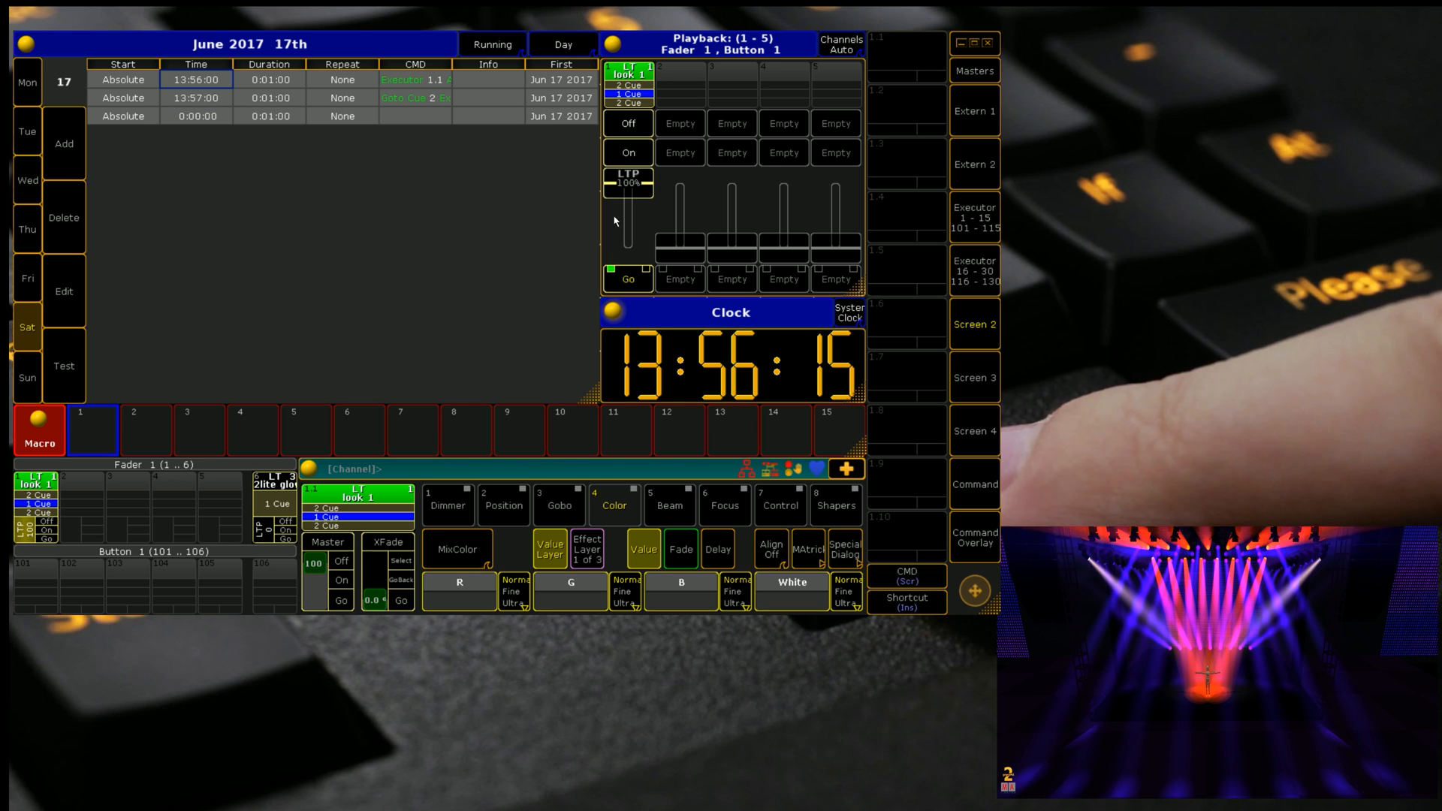
{"action": "mouse_move", "coordinate": [622, 244]}
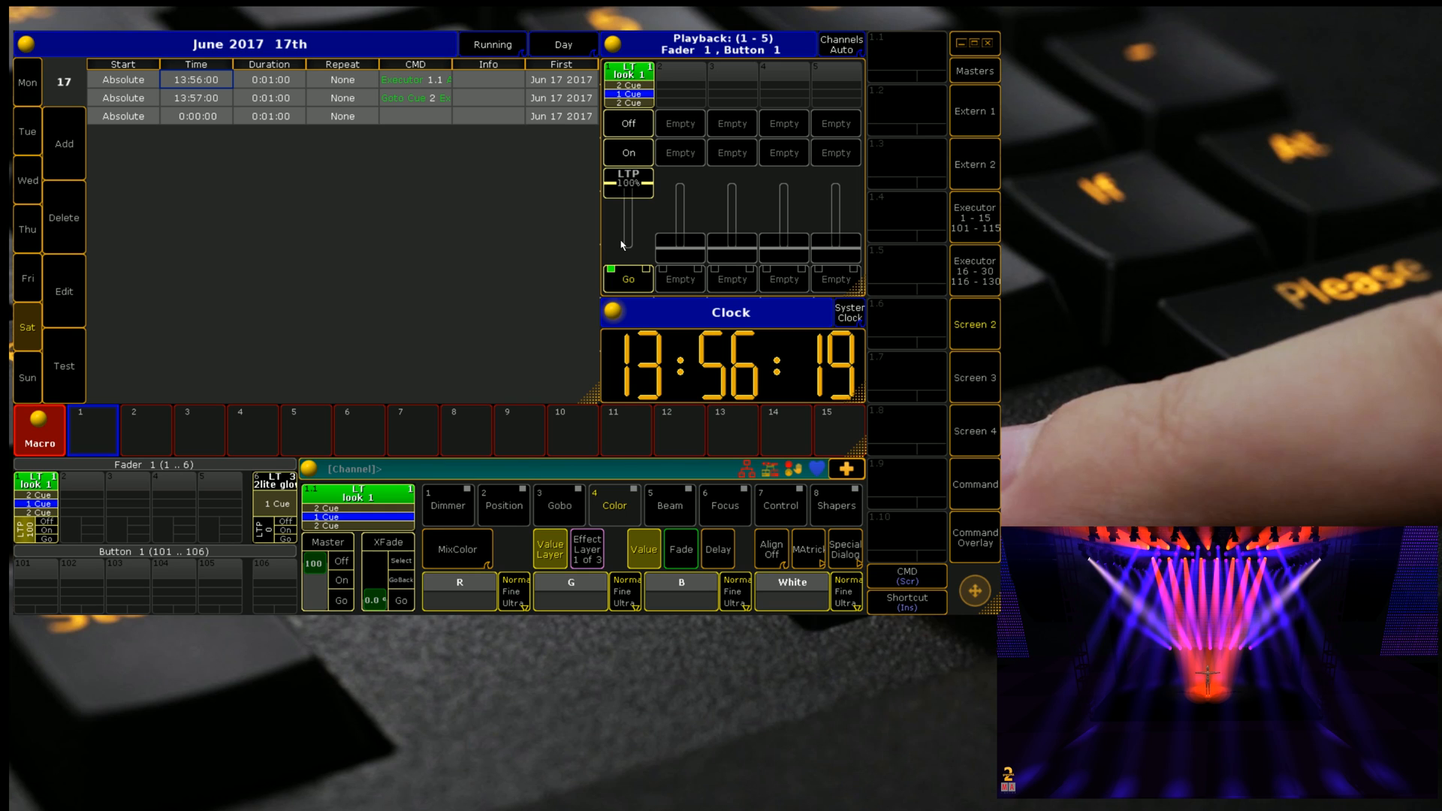
{"action": "mouse_move", "coordinate": [231, 126]}
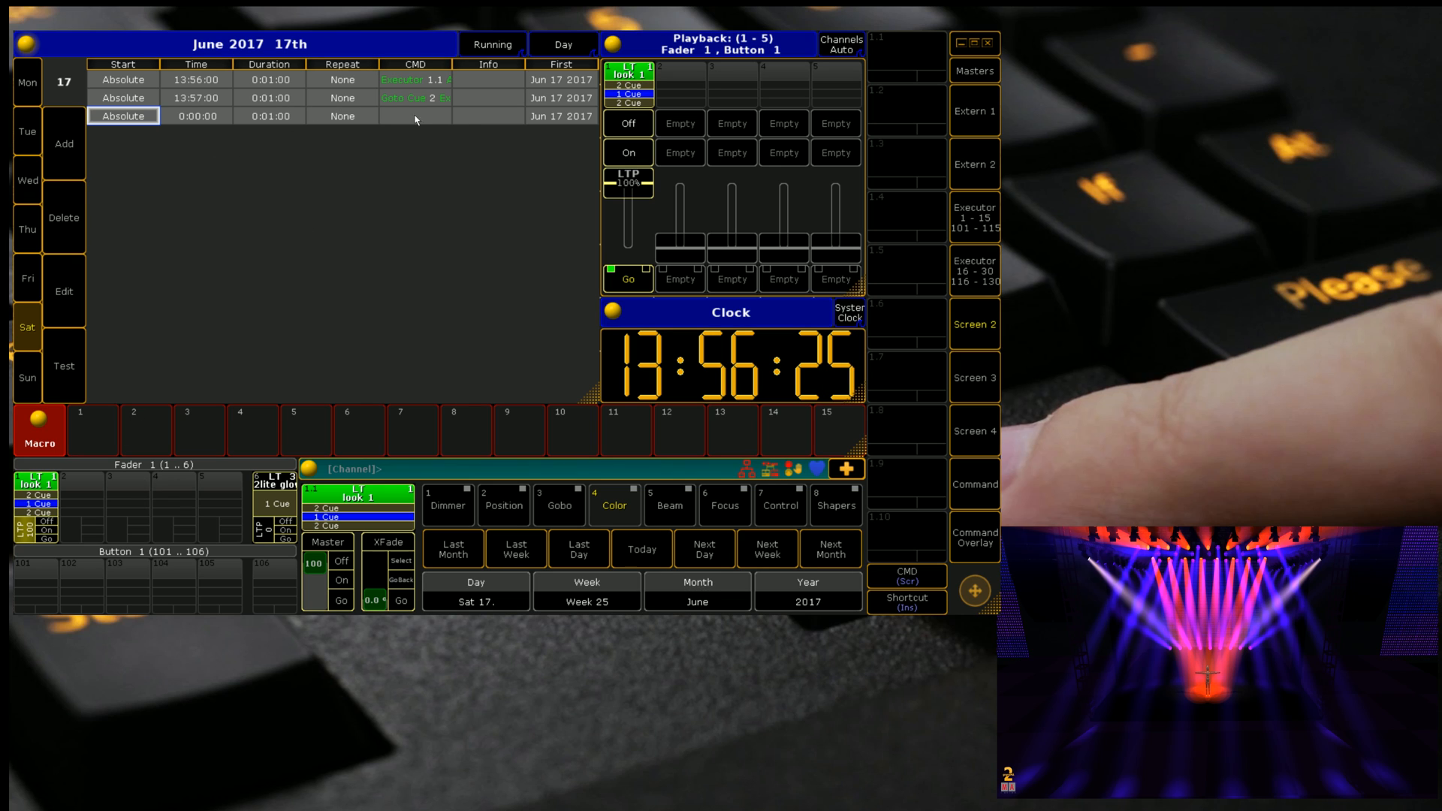
Step: Open the Select Repeat list for the third agenda entry
{"action": "left_click", "coordinate": [342, 116]}
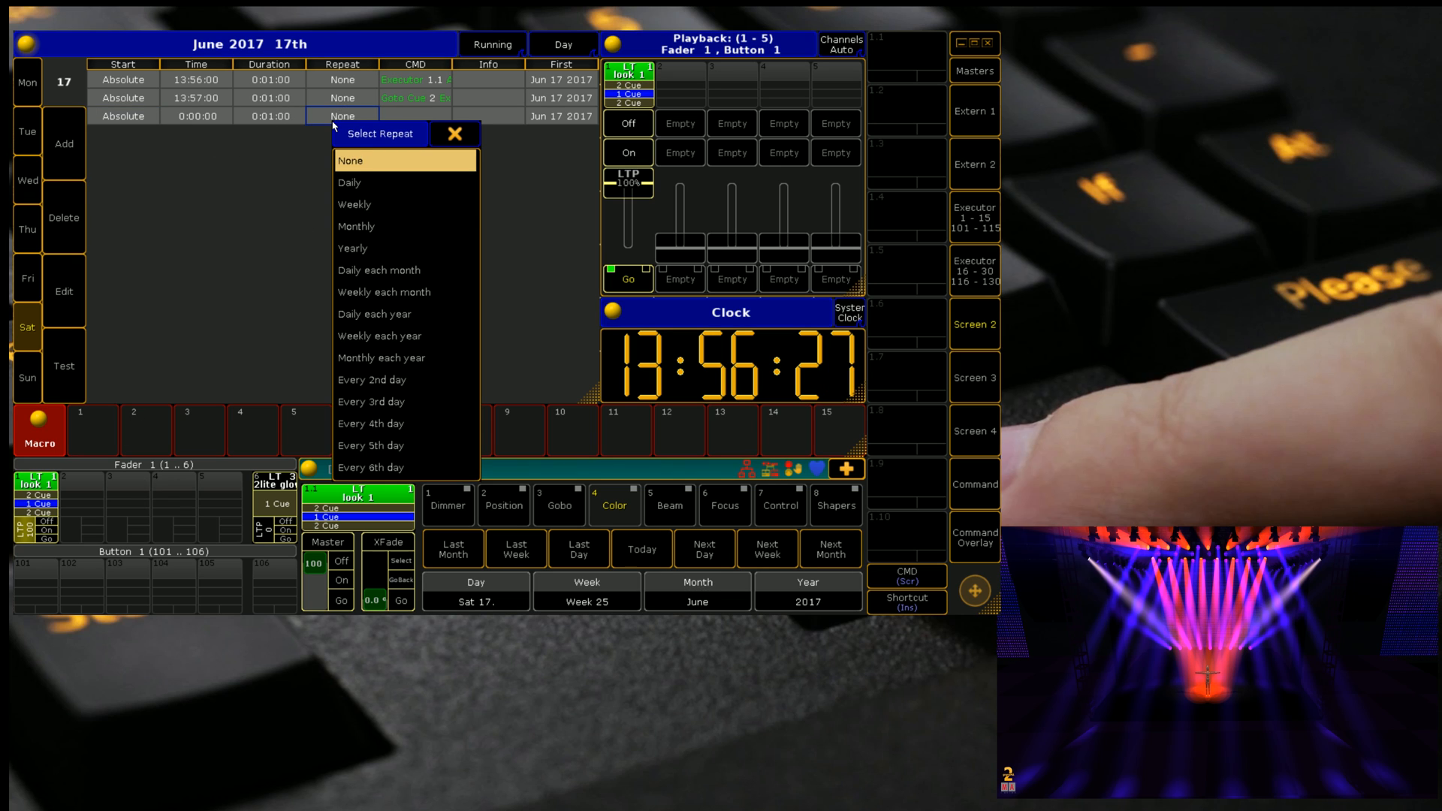
{"action": "mouse_move", "coordinate": [386, 182]}
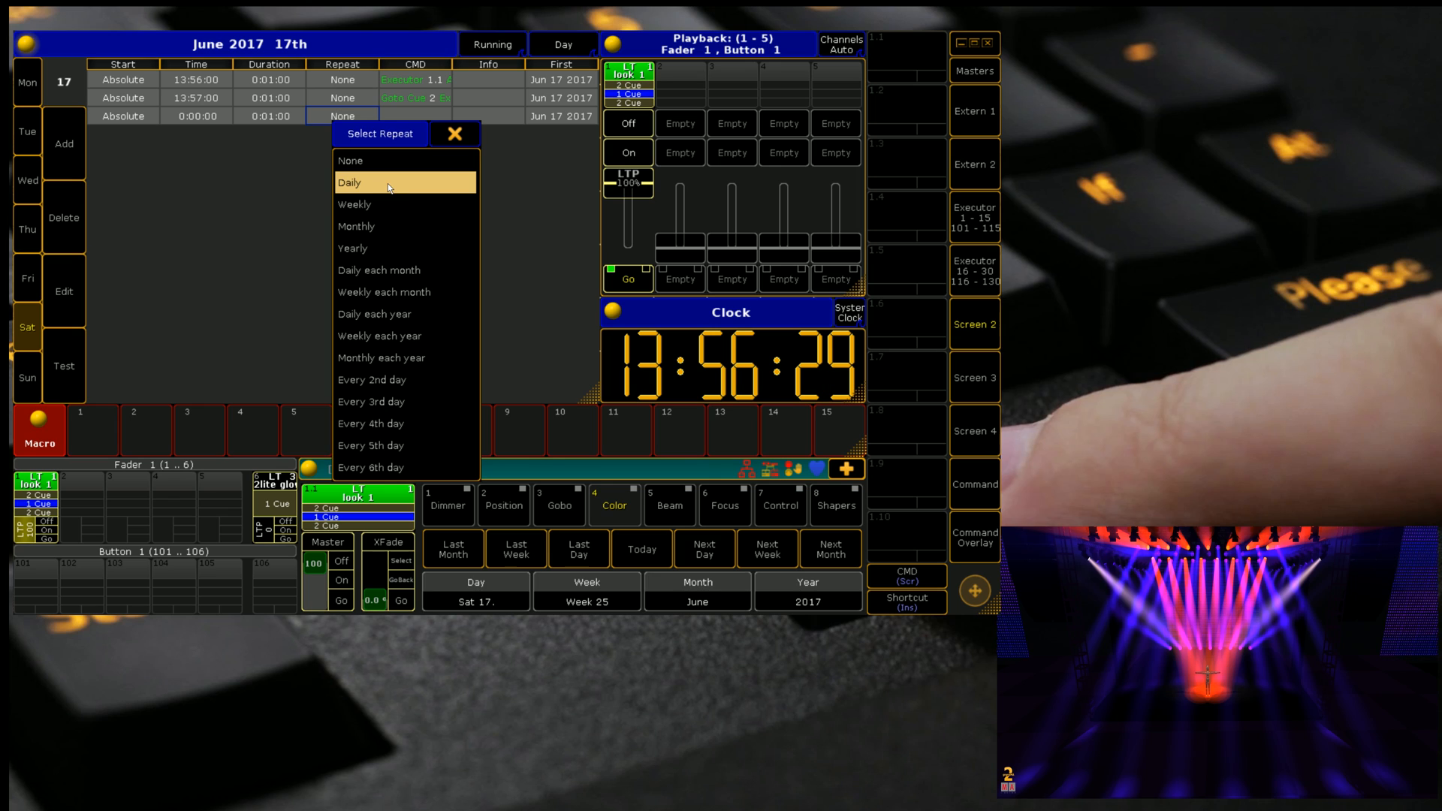